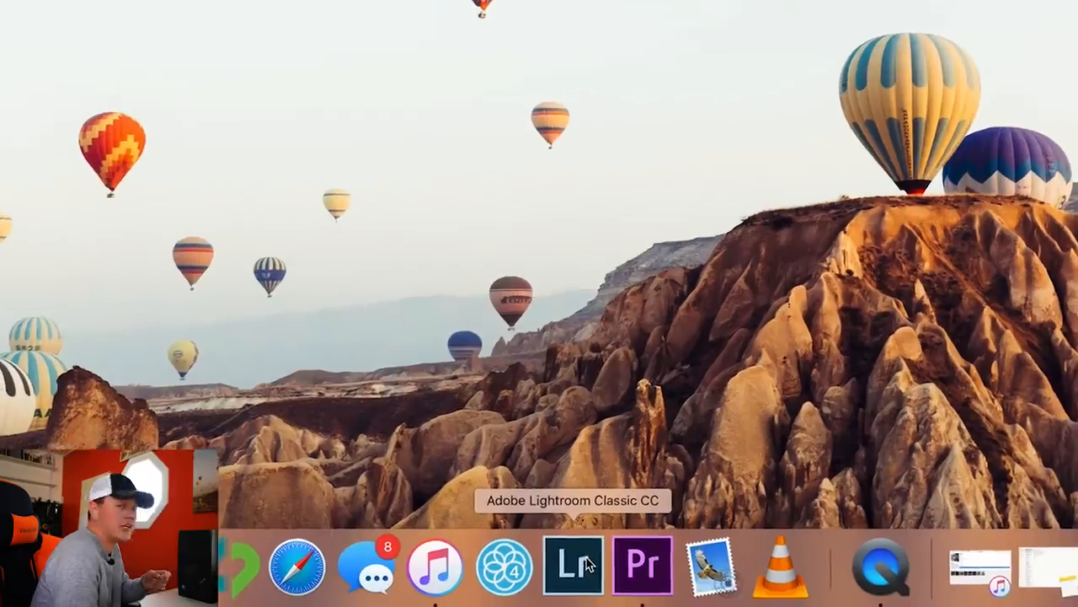
Launch Lightroom Classic from the Dock to open the empty catalog
click(572, 564)
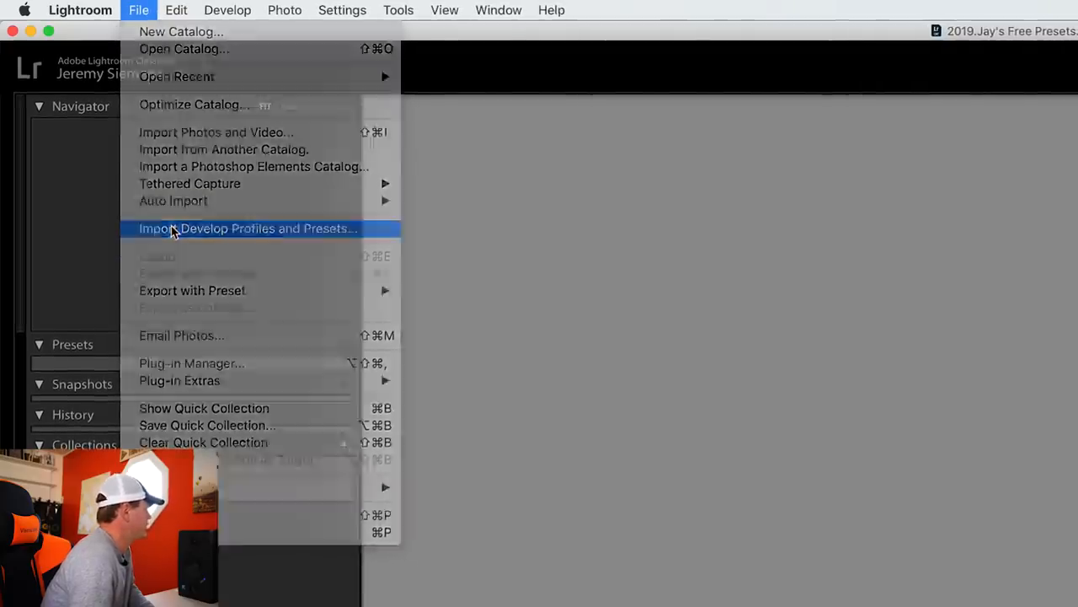
Import all the .xmp preset files from the presets folder on the Desktop
click(247, 229)
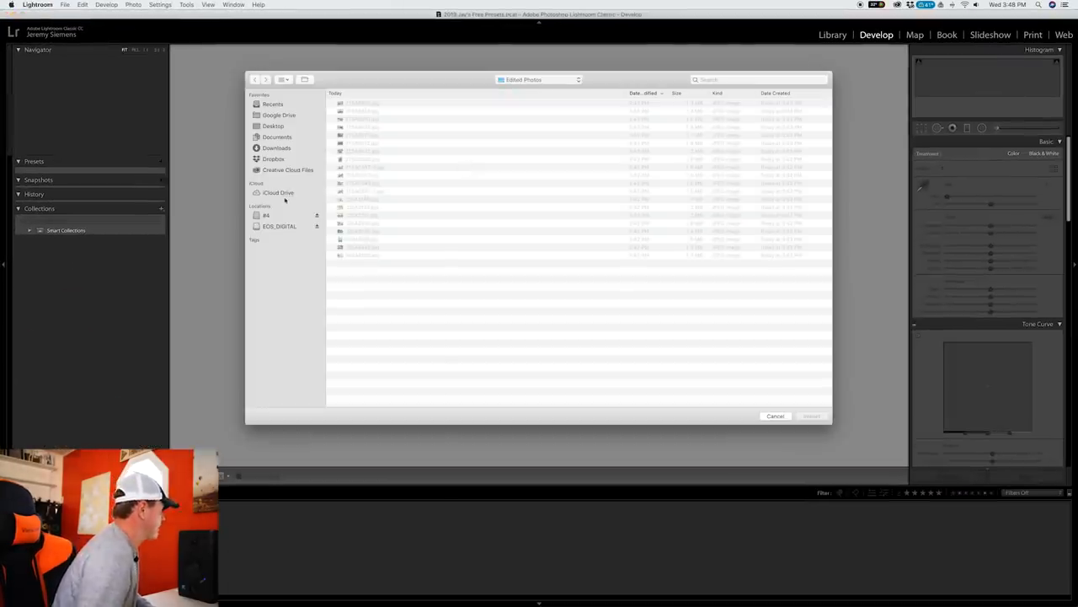
click(273, 124)
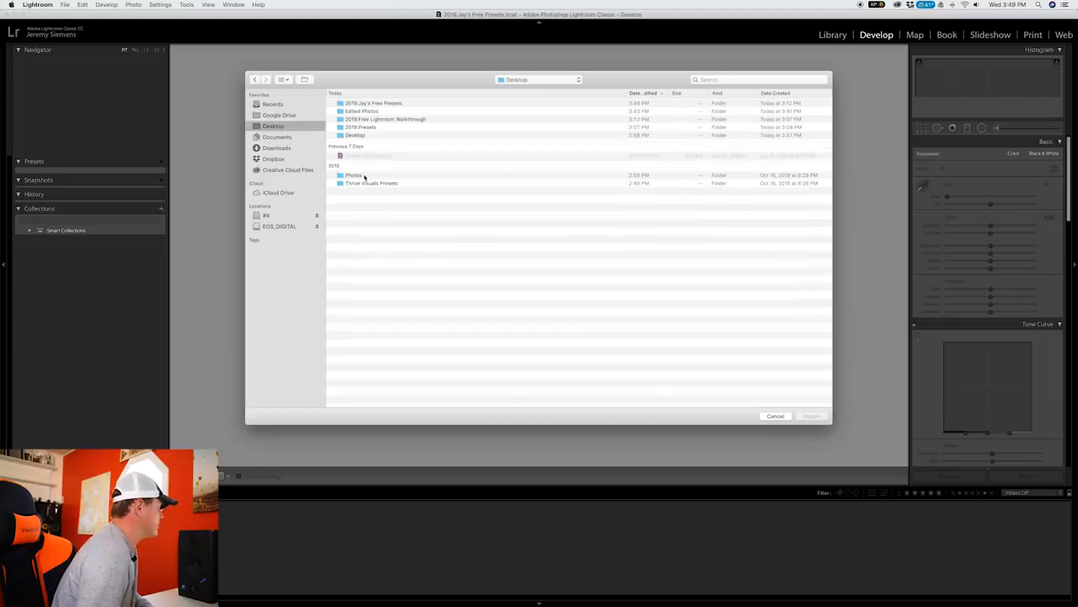
double_click(371, 182)
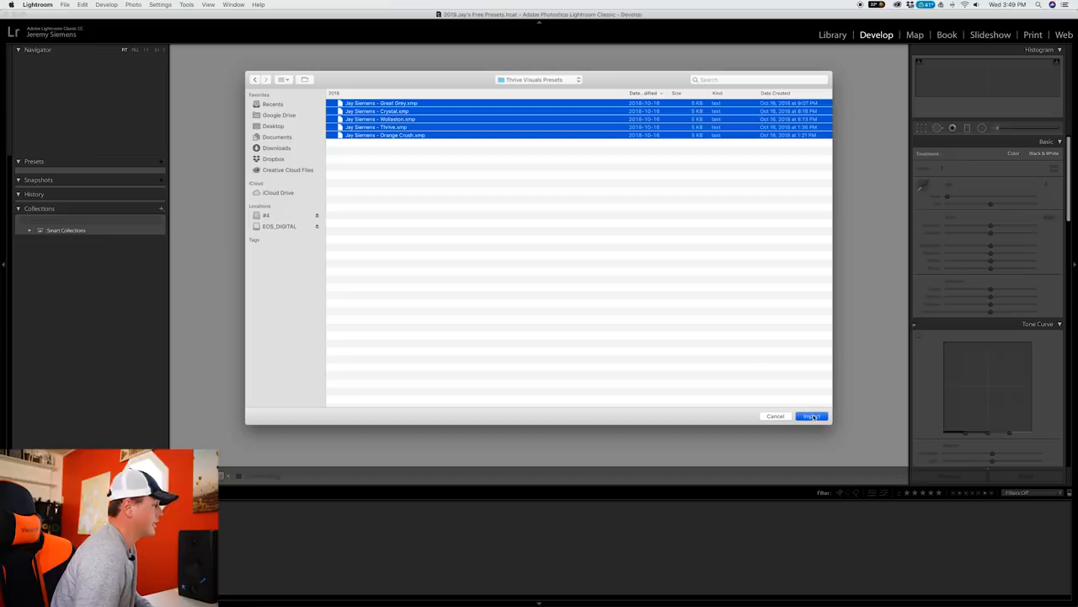
click(811, 415)
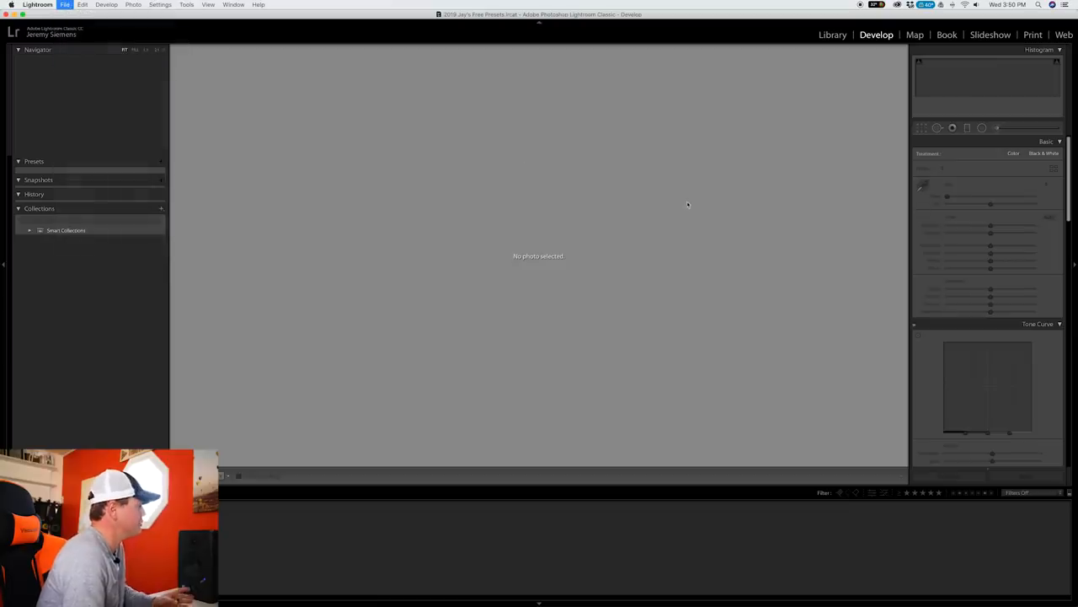
Import the fishing photos folder from Macintosh HD into the Library catalog
click(832, 34)
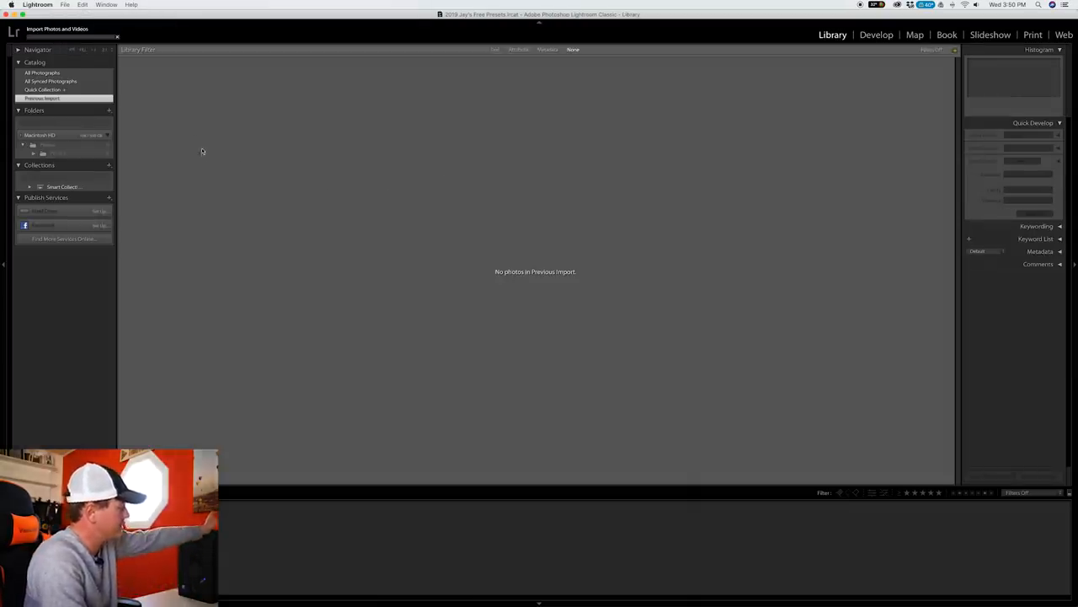
click(57, 28)
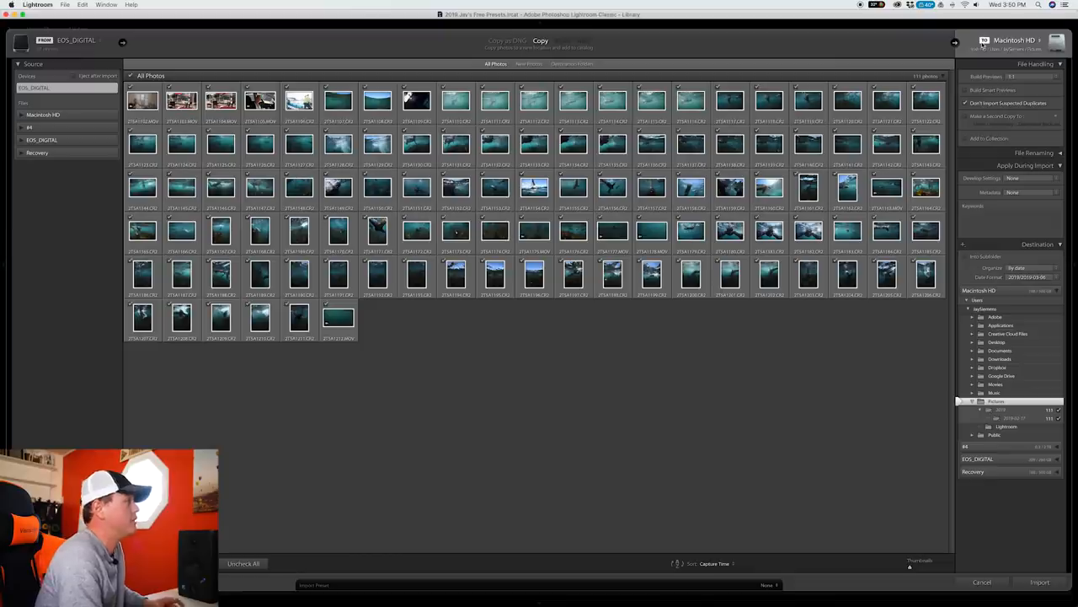
click(27, 115)
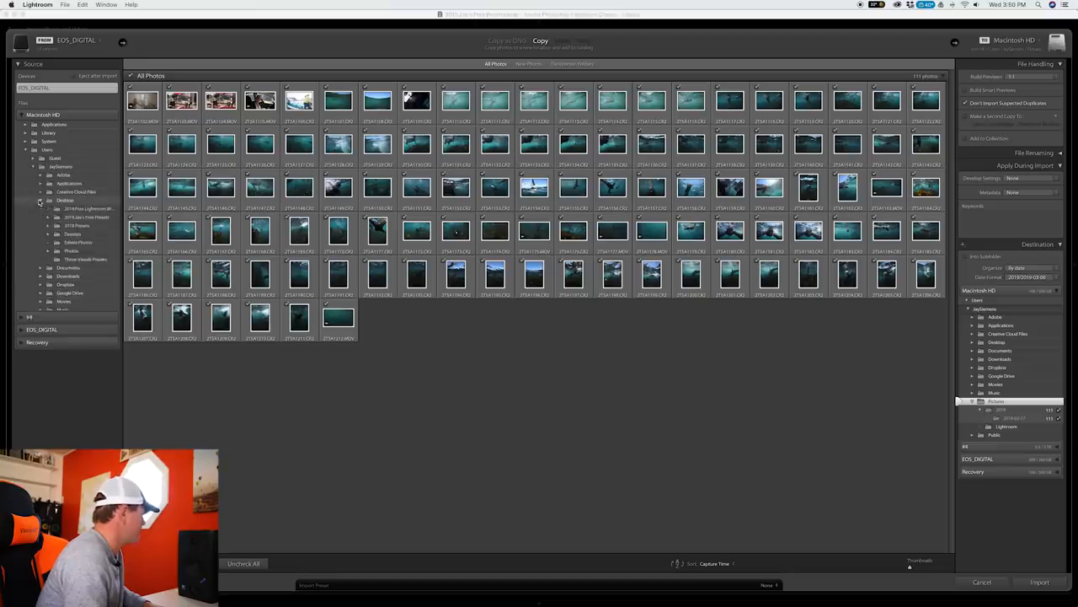
click(71, 250)
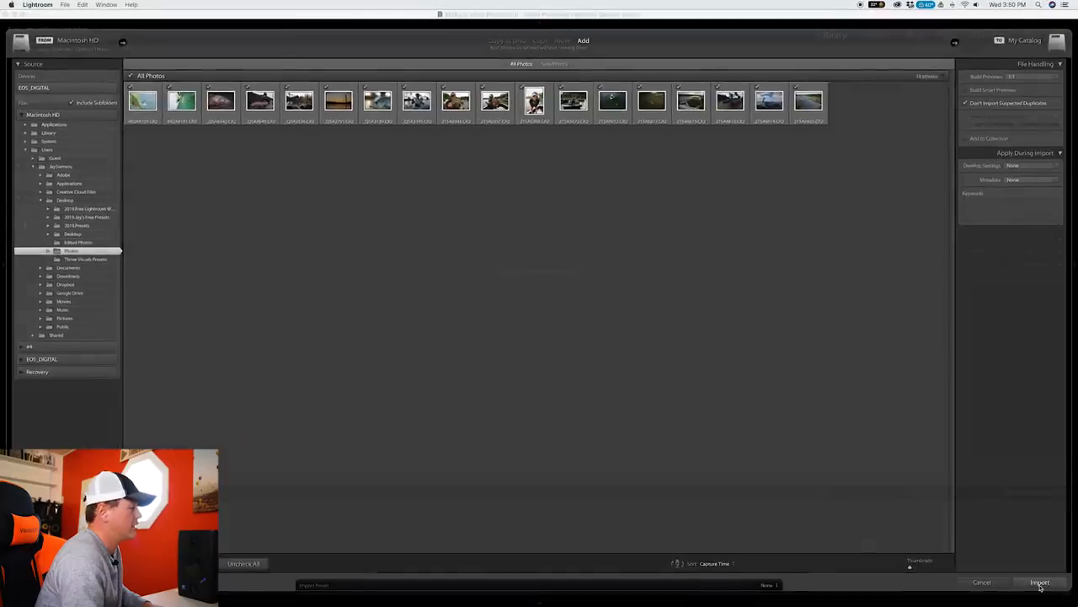
click(1040, 583)
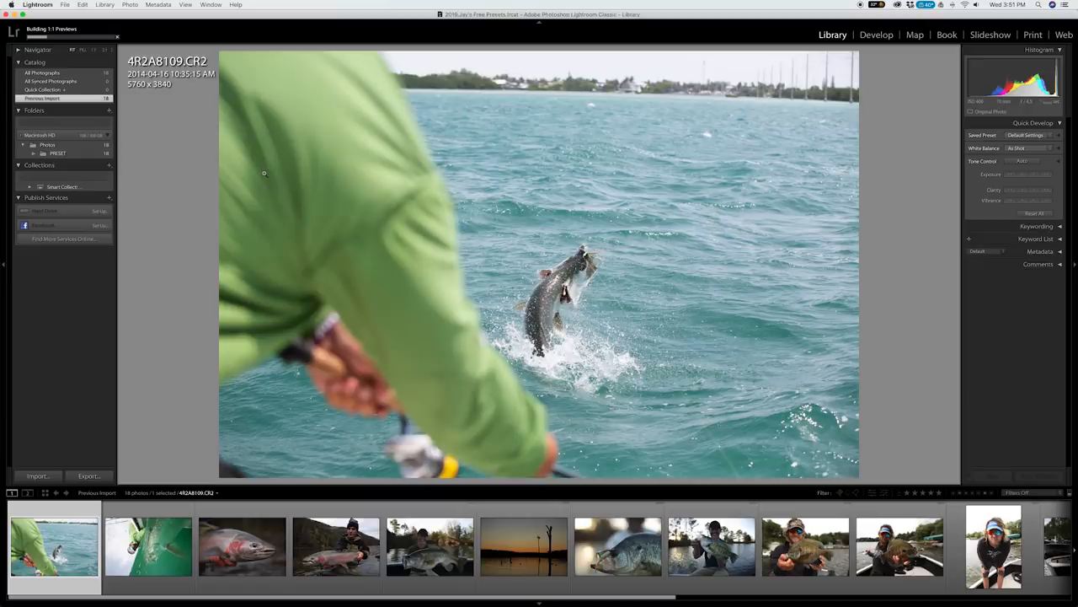
Flag the tarpon, trout close-up, largemouth bass and sunfish photos as picks
click(148, 546)
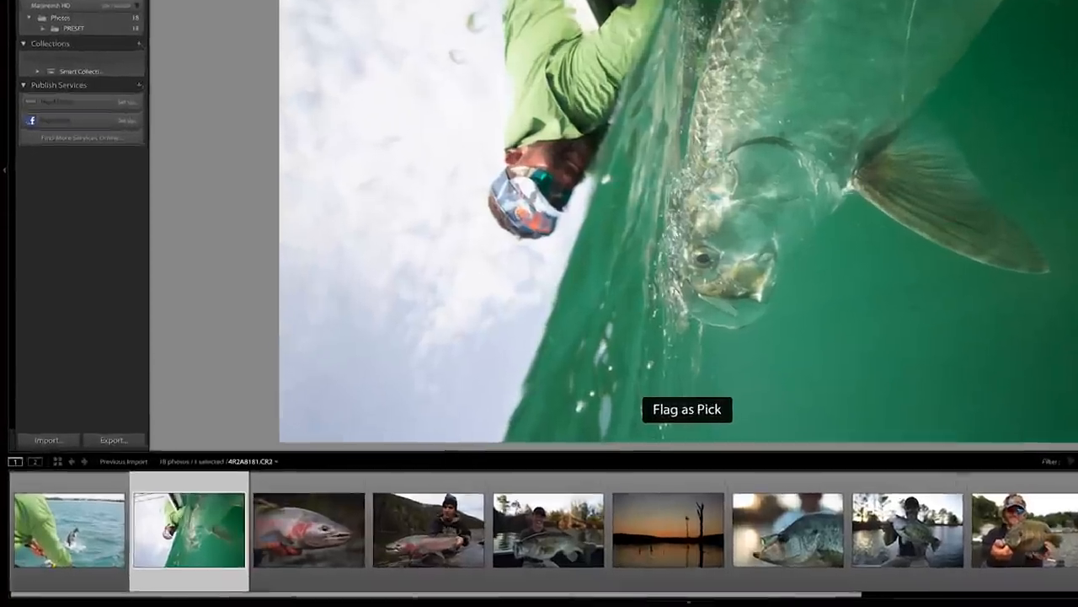
key(p)
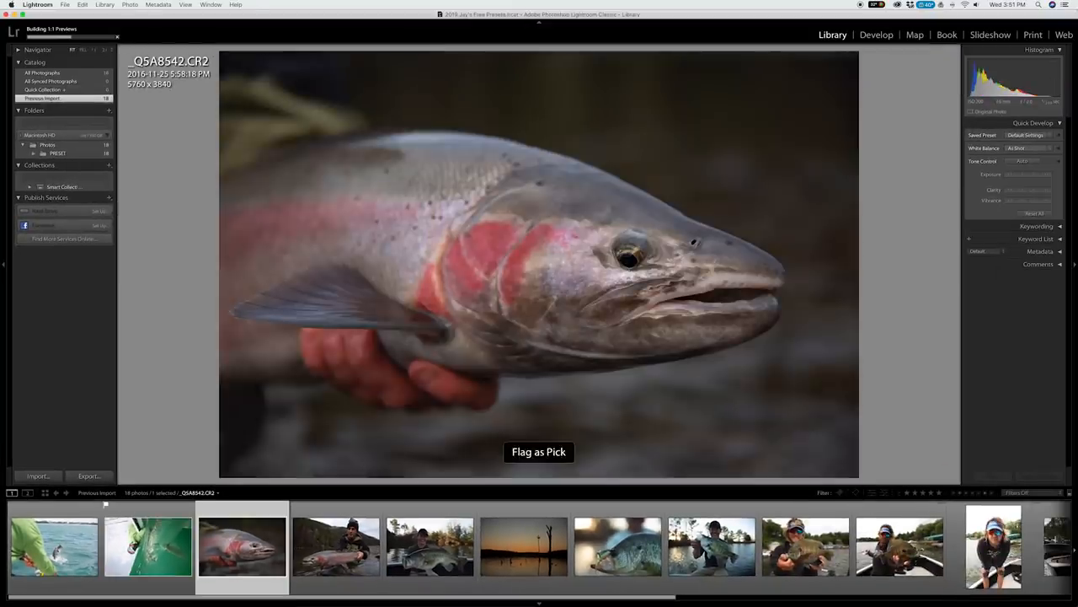
click(335, 546)
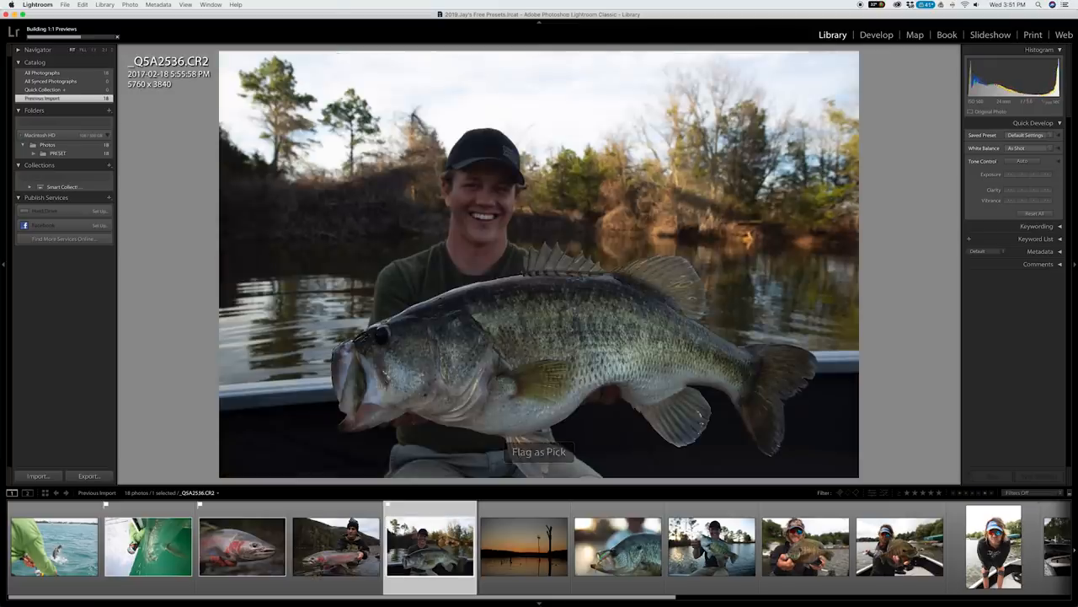
click(522, 546)
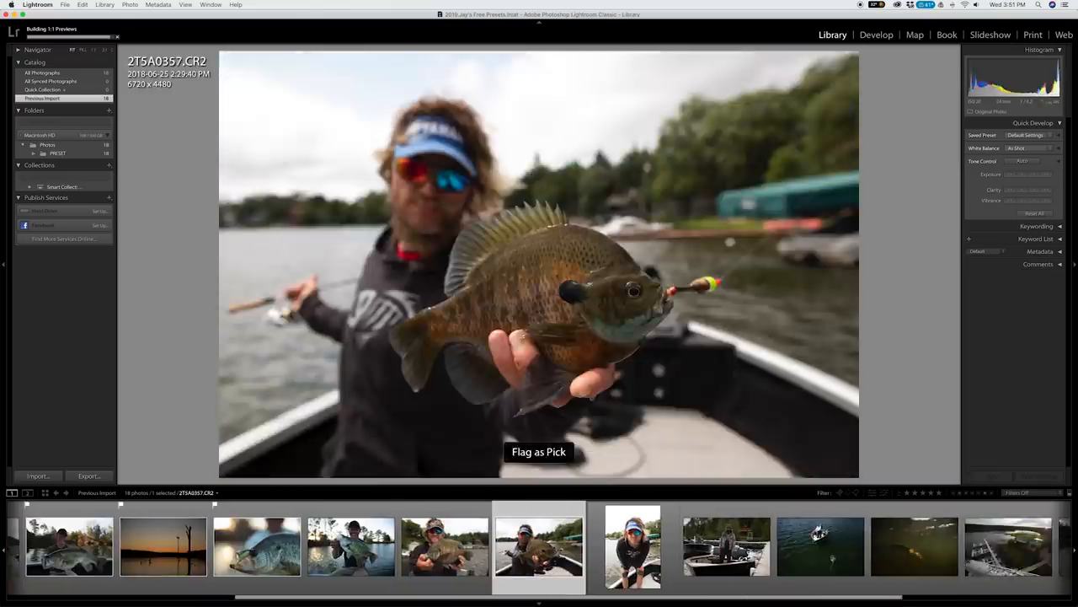
click(834, 546)
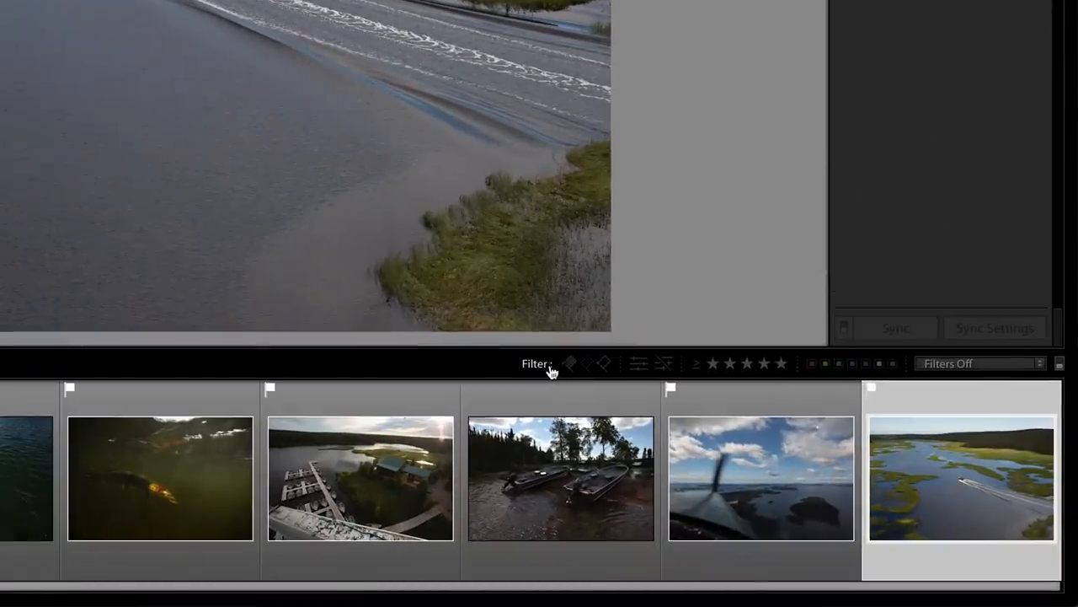
Filter the filmstrip to flagged picks and take the tarpon photo into Develop
click(570, 364)
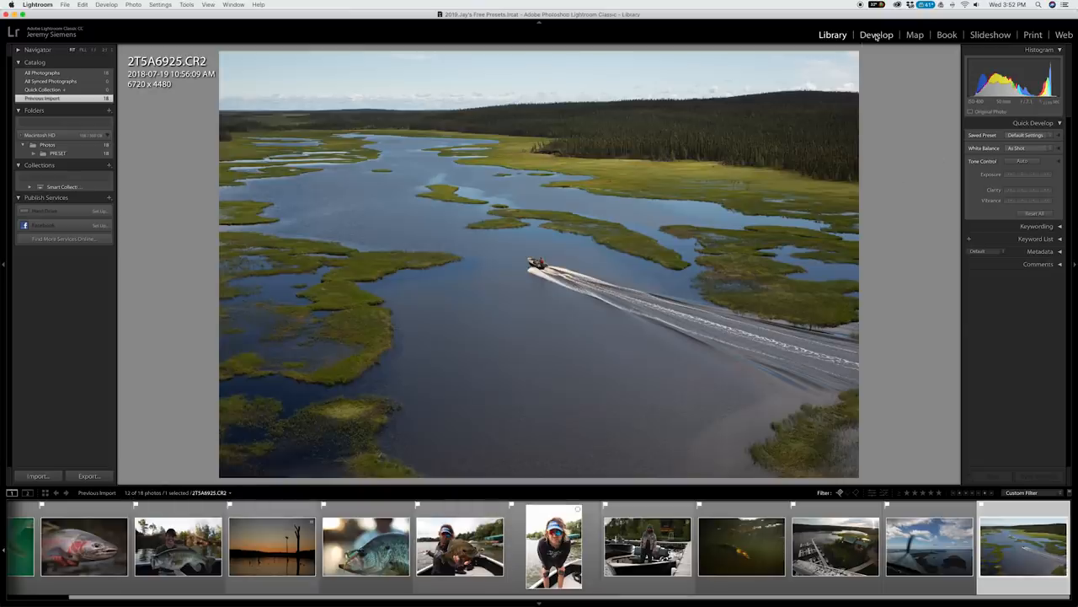
click(876, 34)
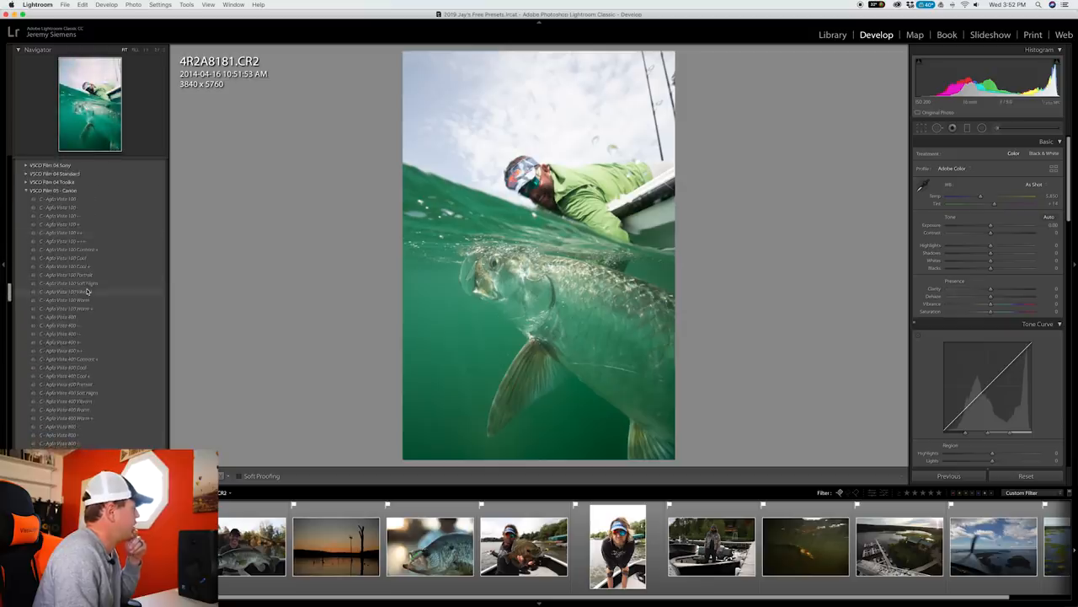
Preview the Great Grey and Orange Crush user presets on the underwater tarpon photo
scroll(down, 3)
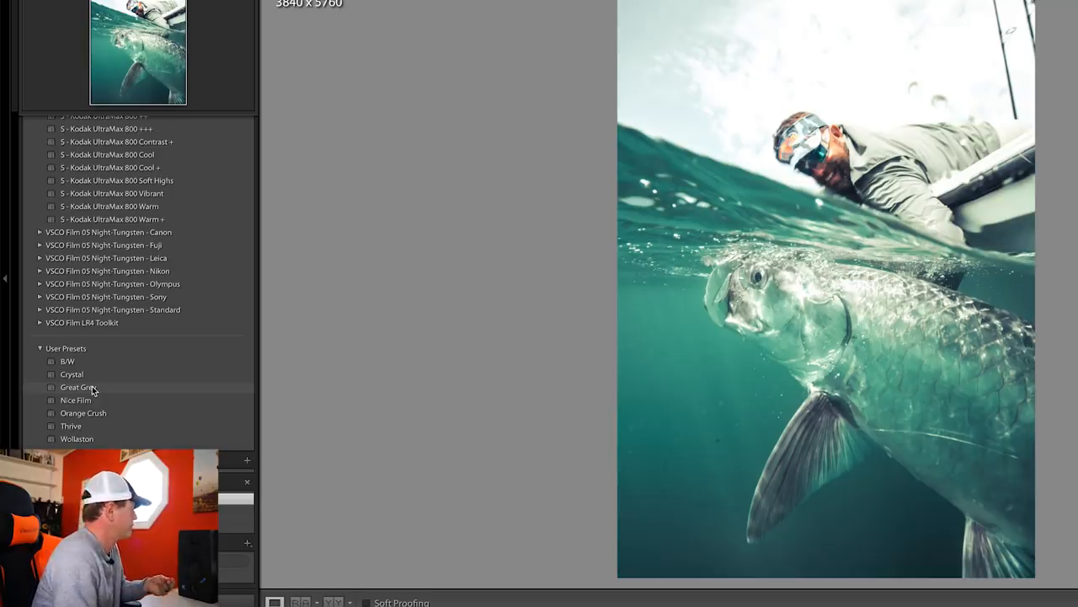
click(85, 413)
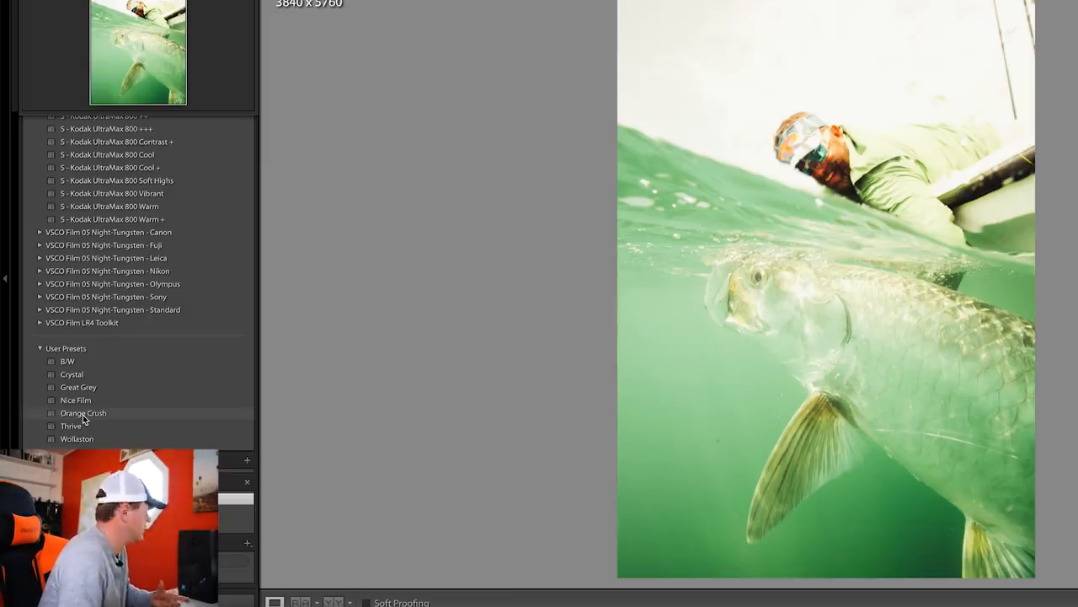
click(71, 425)
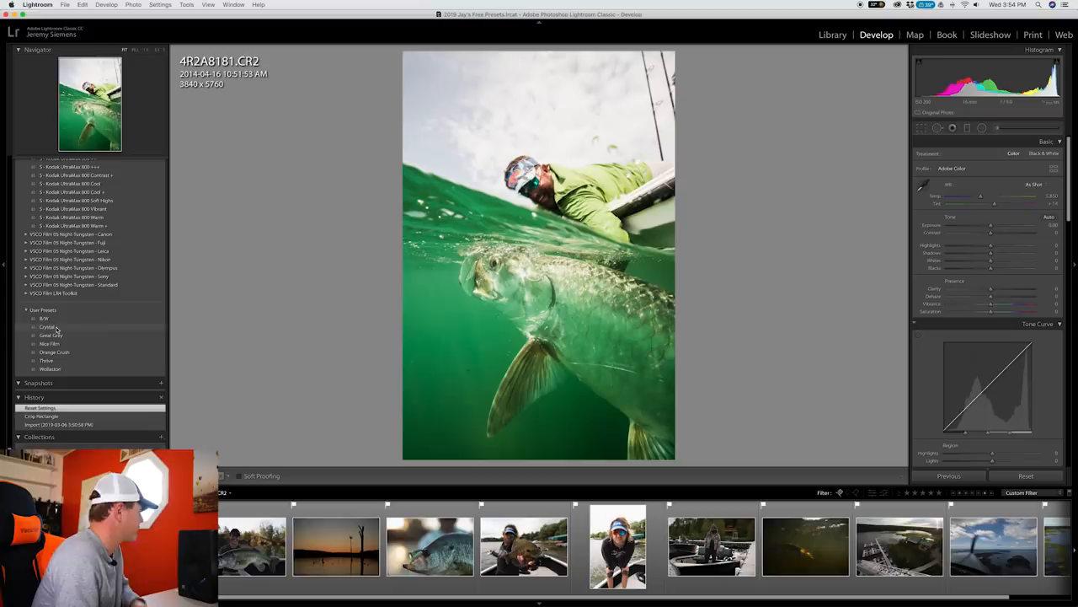
Apply a user preset to the tarpon photo and nudge a Basic tone slider down
click(47, 327)
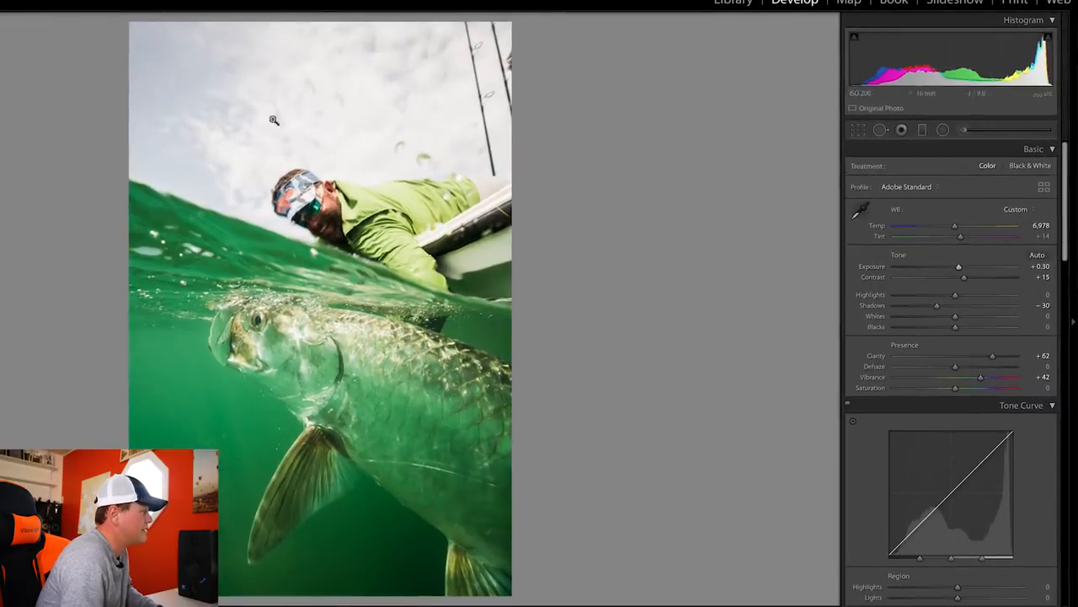
drag(953, 294, 895, 295)
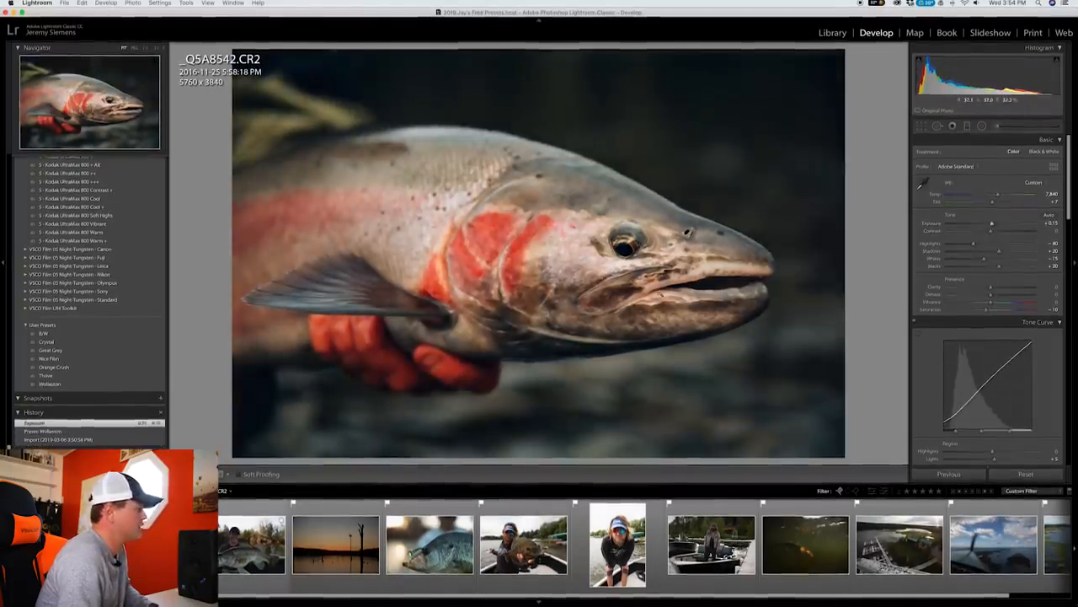
Try user presets on the trout close-up, tweak its exposure and a local-adjustment effect, then select the bass photo
click(1025, 472)
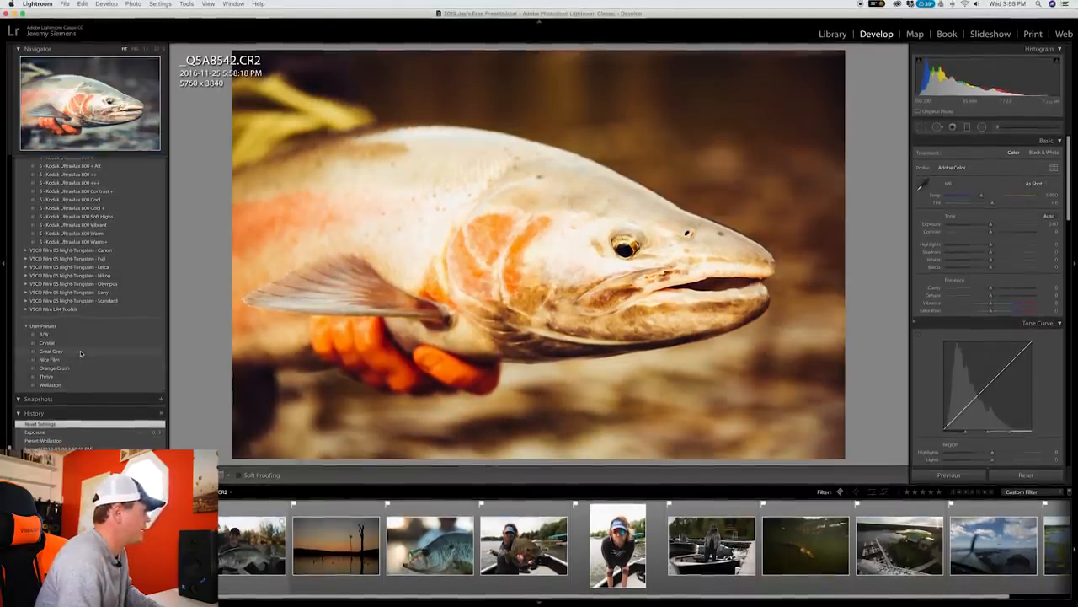
click(51, 352)
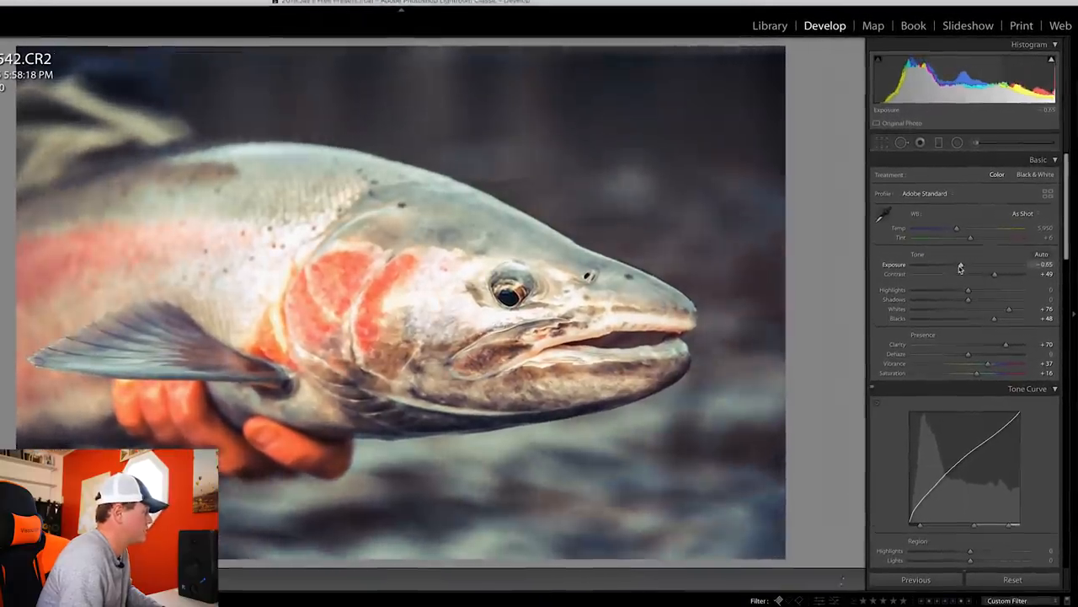
drag(960, 263, 951, 263)
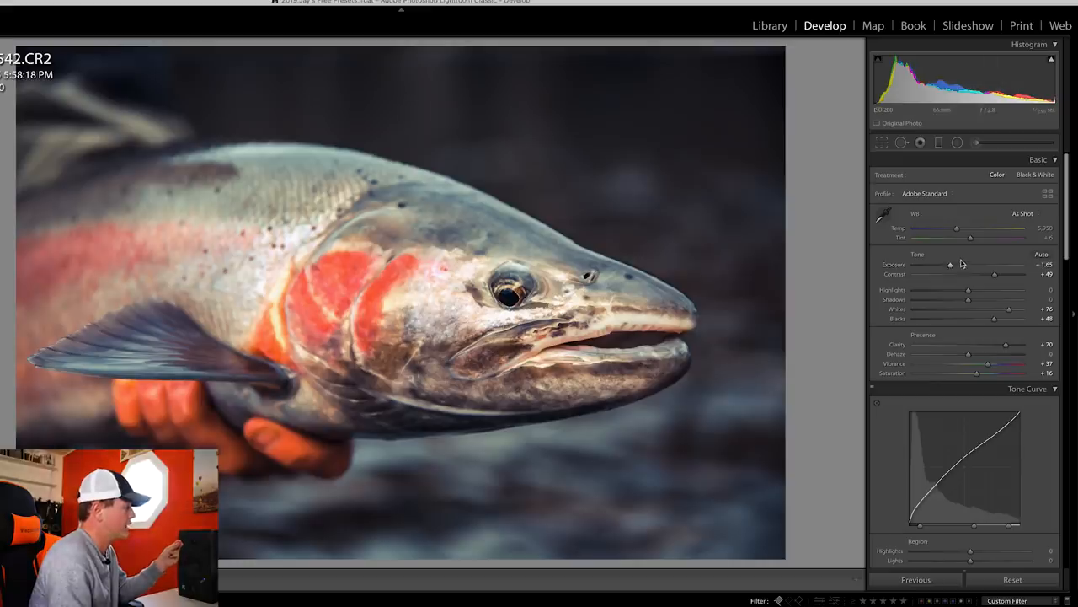
mouse_move(334, 317)
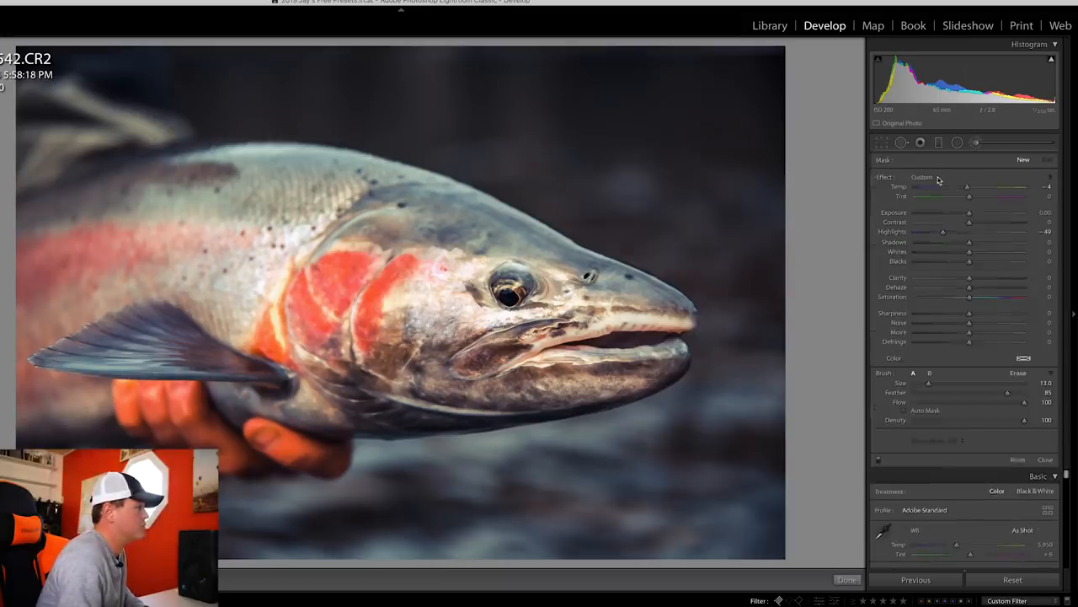
click(924, 177)
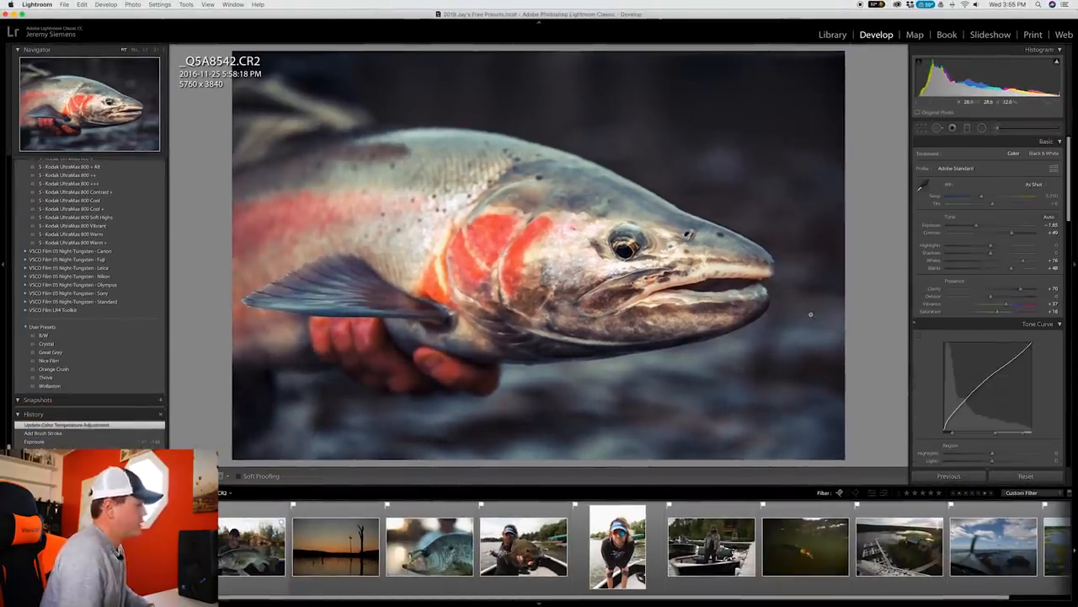
click(251, 546)
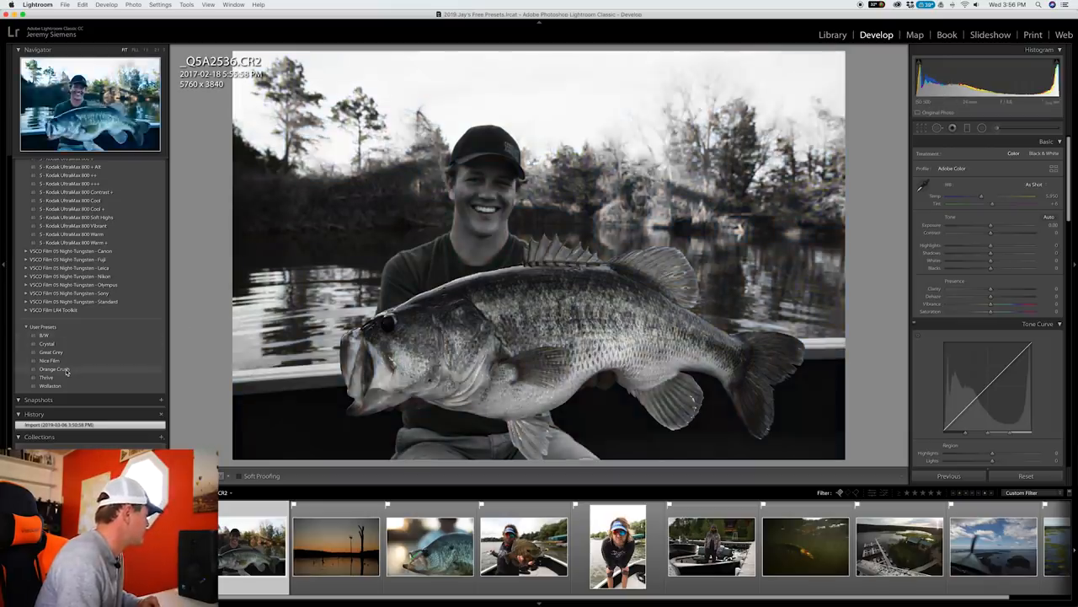
Apply a colour preset to the bass photo, tweak Temp, Exposure and Highlights, and adjust Post-Crop Vignetting Amount
click(54, 369)
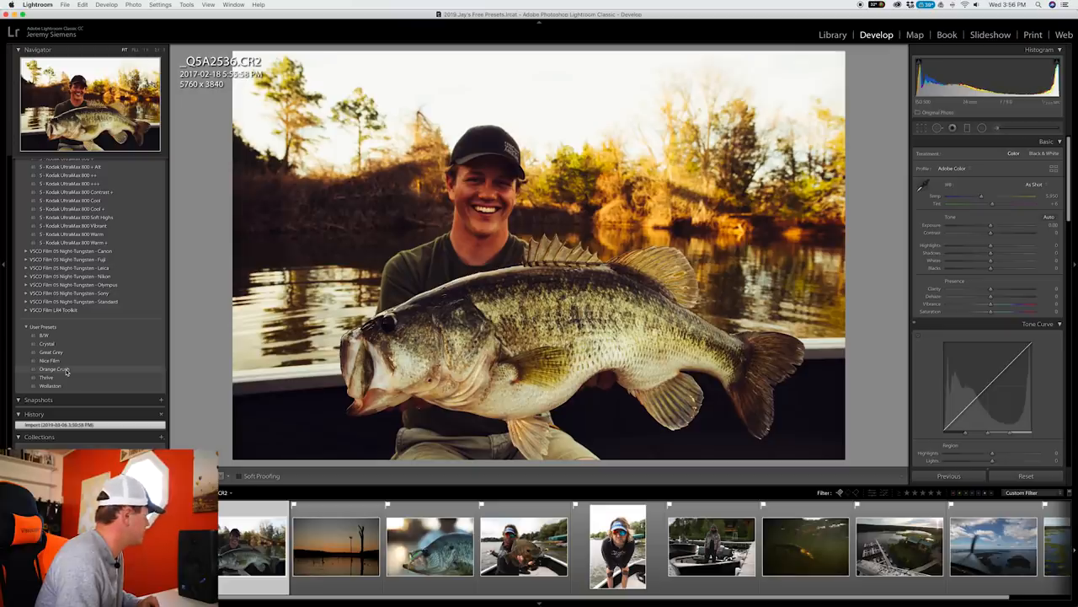
click(54, 369)
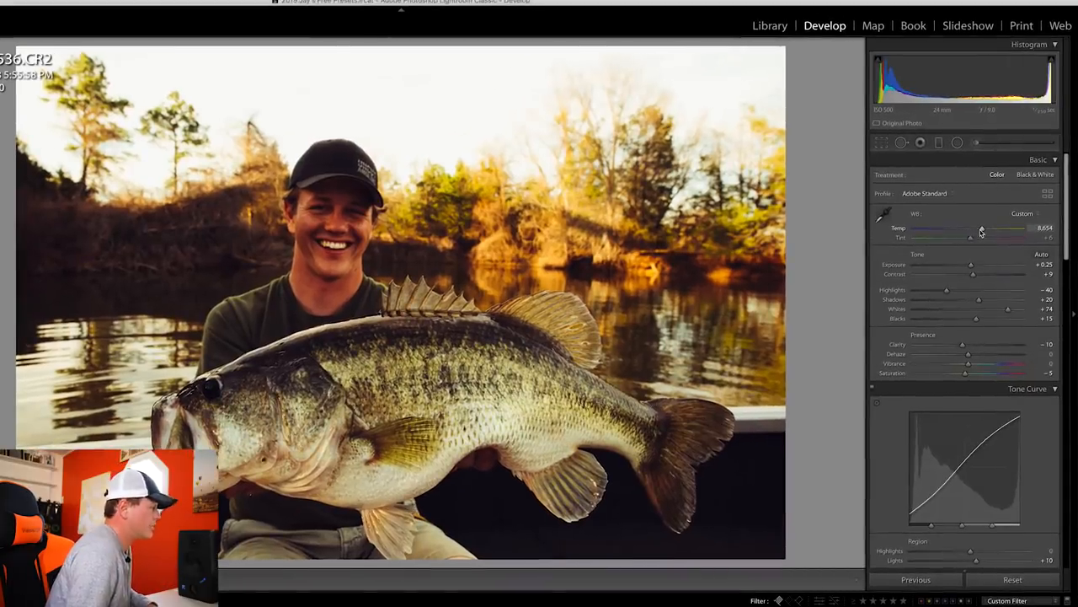
drag(970, 263, 980, 262)
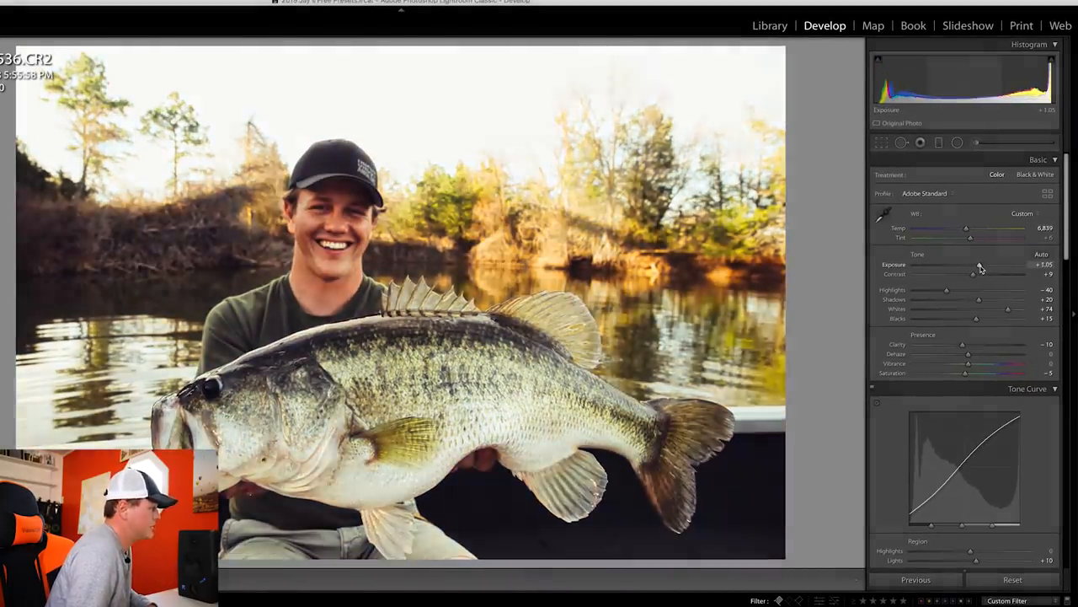
drag(981, 263, 974, 263)
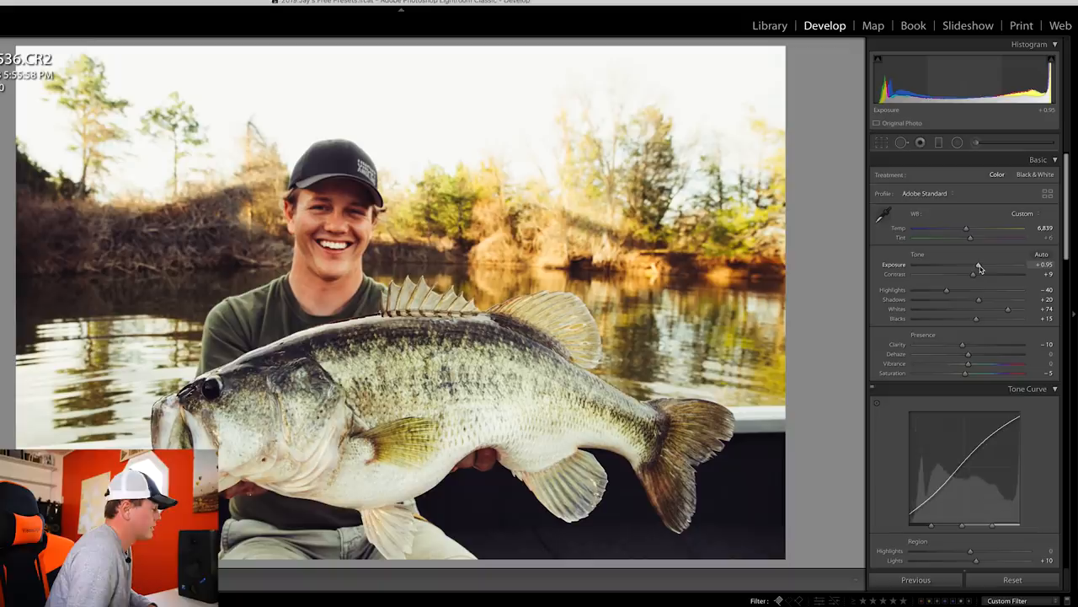
drag(947, 290, 930, 289)
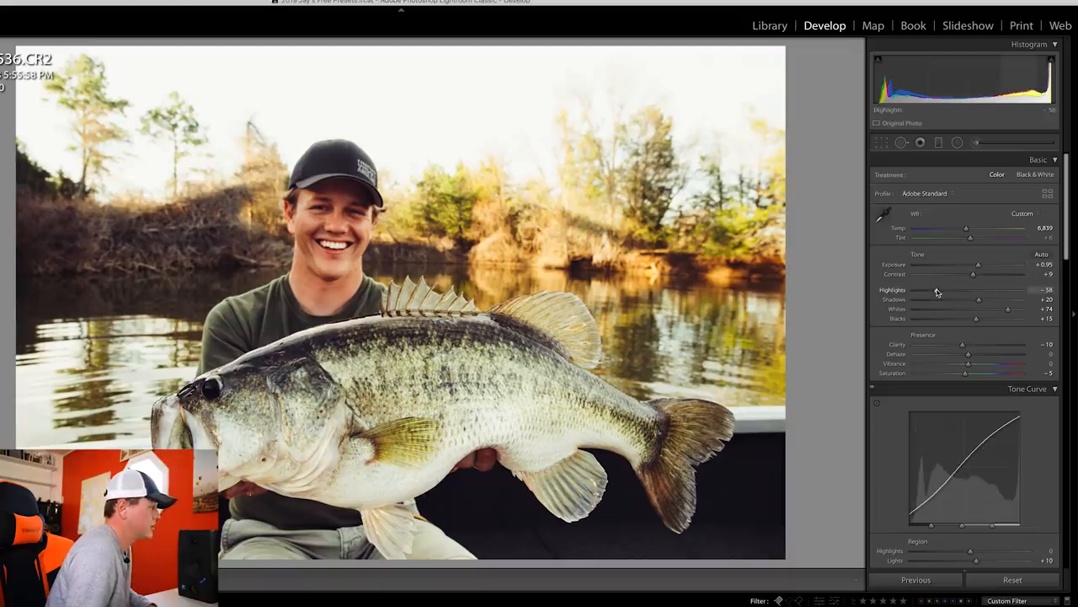
scroll(down, 3)
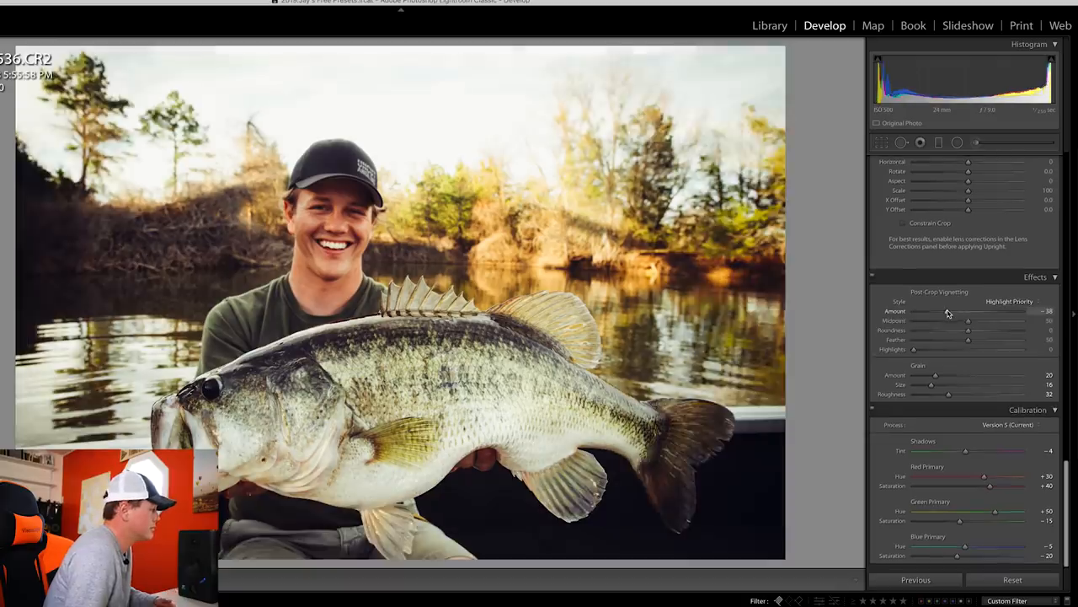
drag(934, 310, 957, 310)
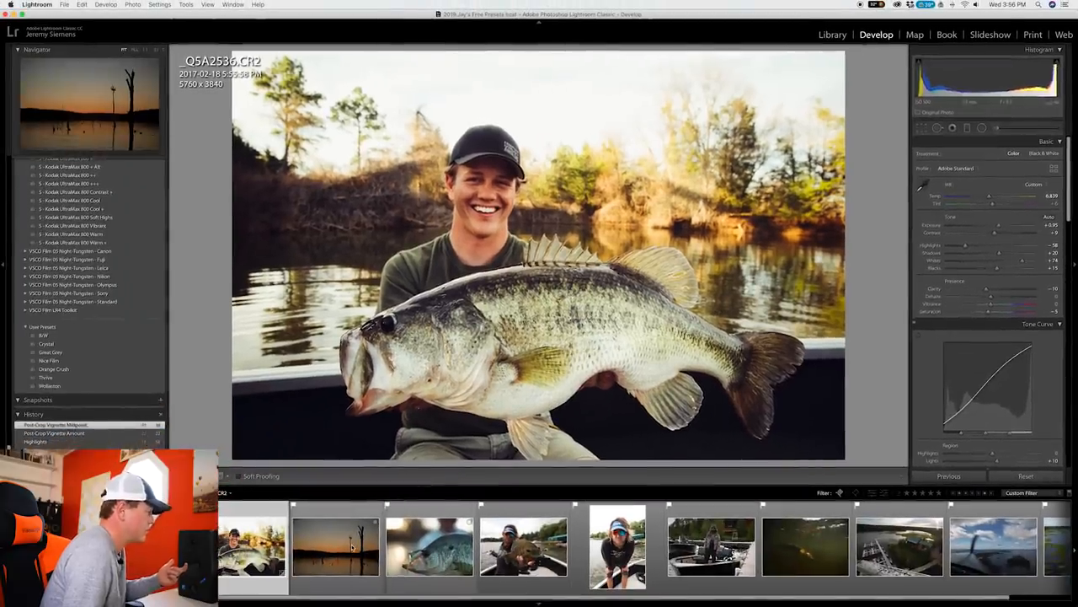
Apply Orange Crush to the dead-tree sunset photo and adjust its Exposure and Temp sliders
click(335, 546)
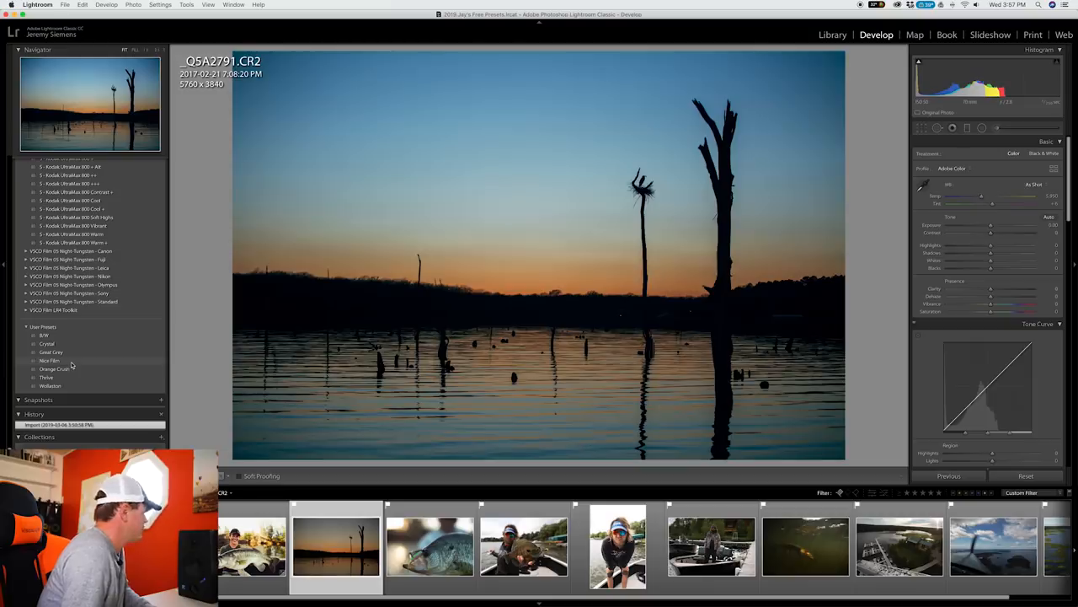
click(54, 369)
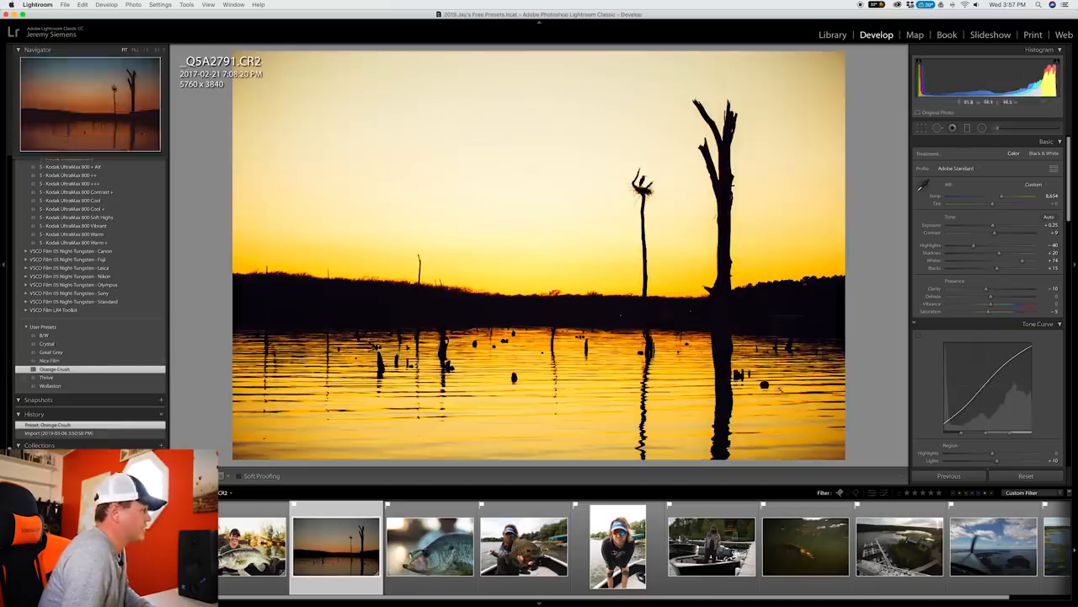
drag(994, 232, 981, 233)
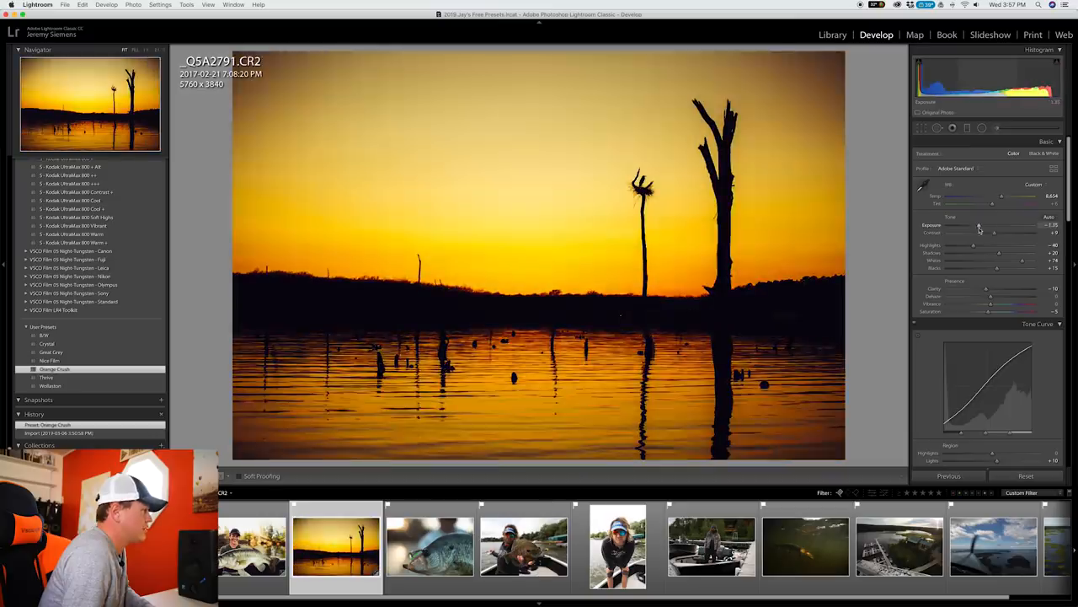
drag(990, 196, 992, 196)
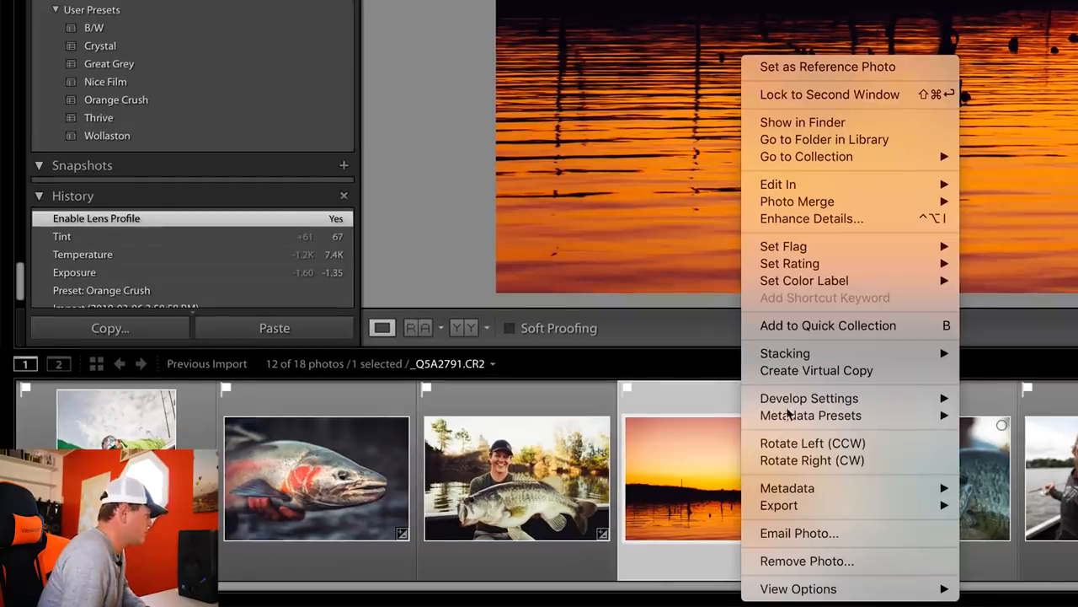
Create a virtual copy of the sunset photo and apply the Wollaston preset to it
click(815, 371)
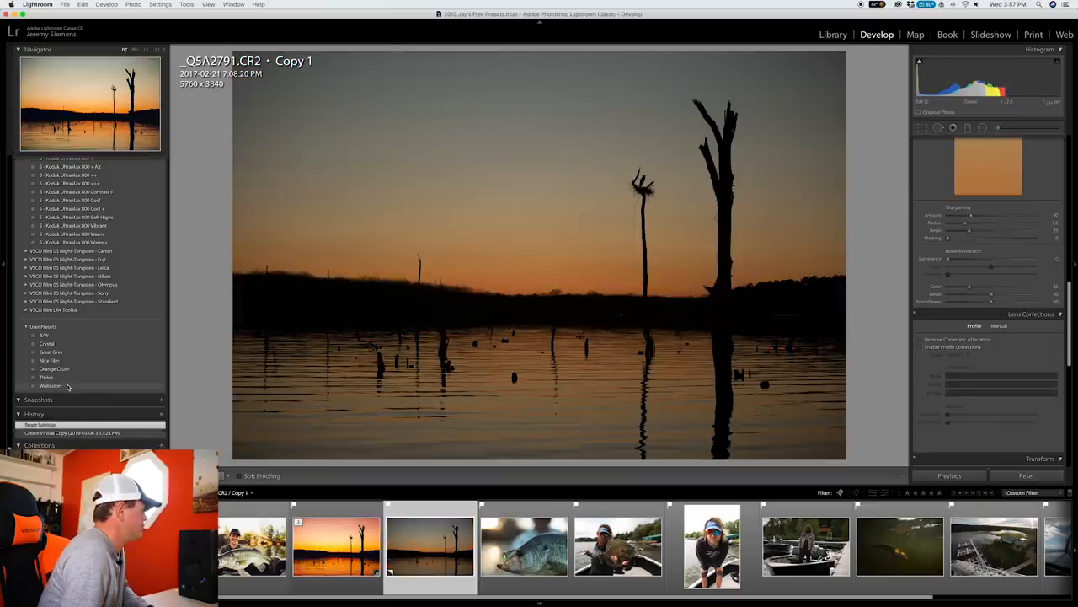
click(50, 384)
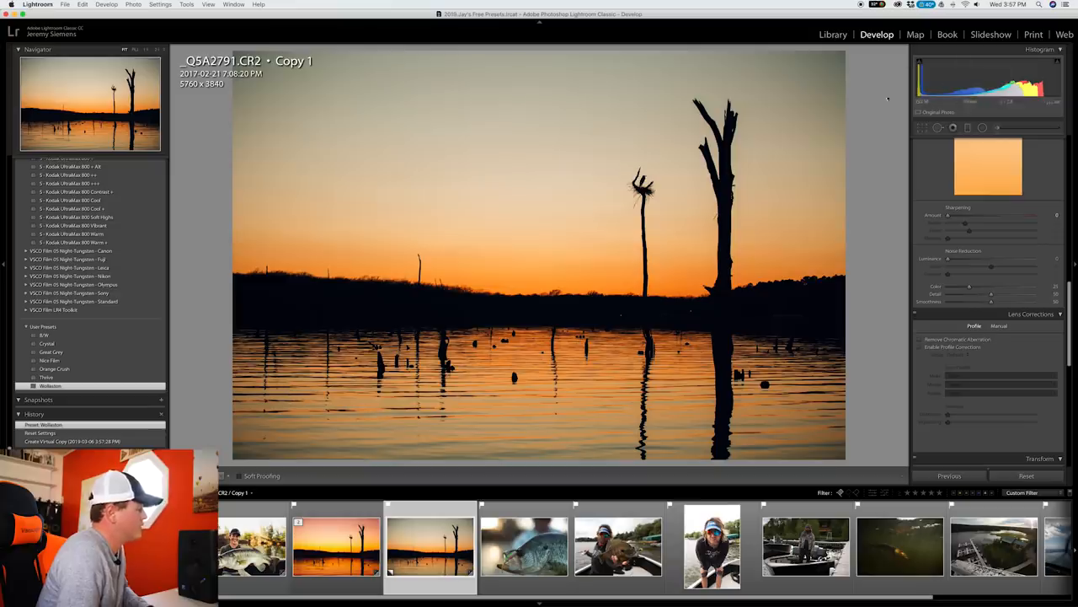
click(920, 347)
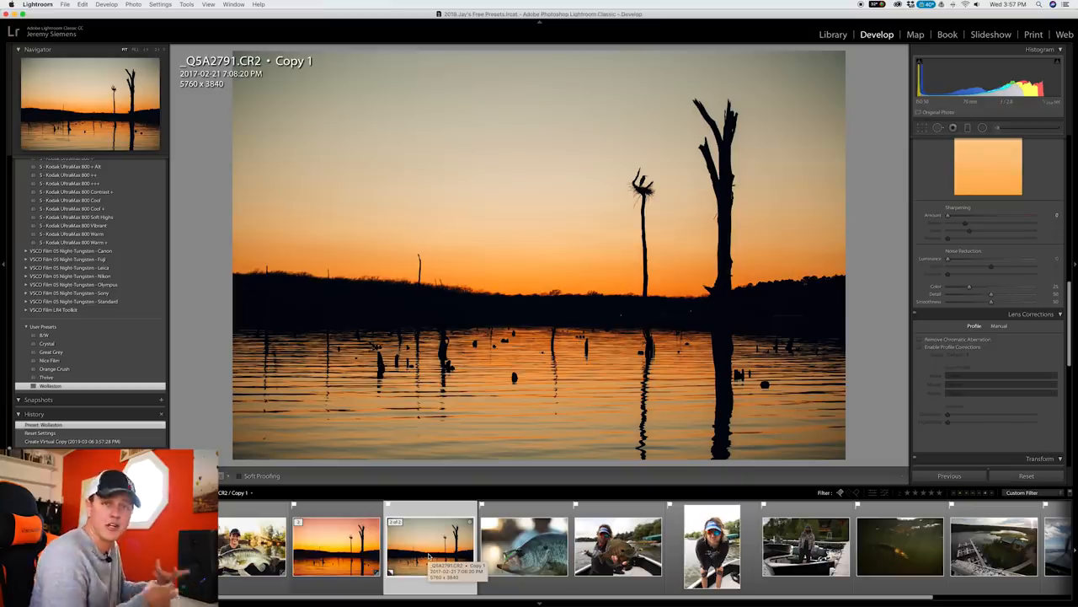
click(524, 546)
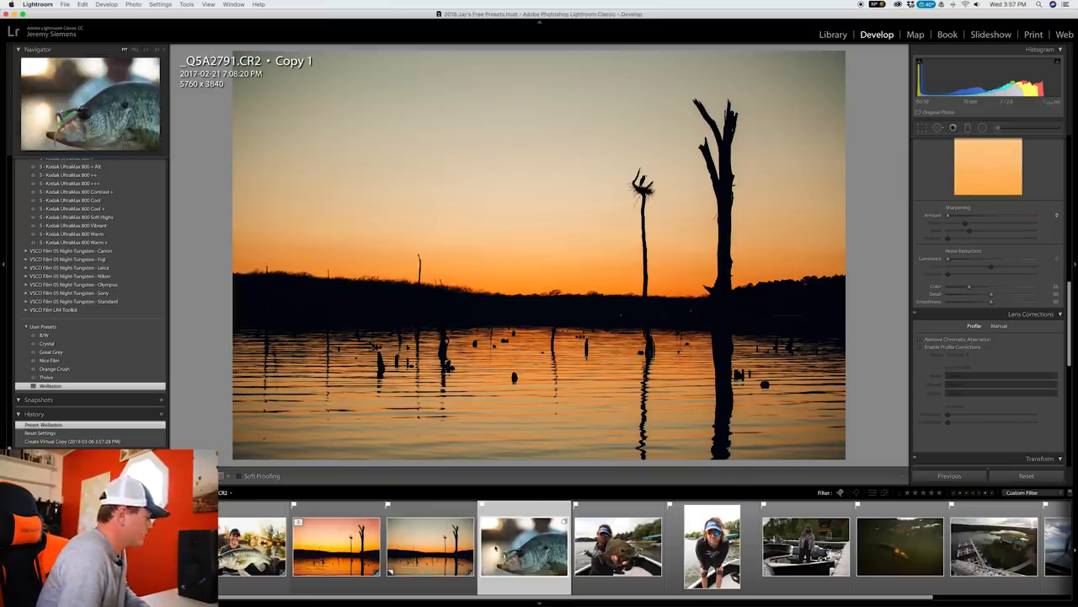
Preview a warm preset and the teal Thrive preset on the crappie close-up, then restore its original look
click(524, 546)
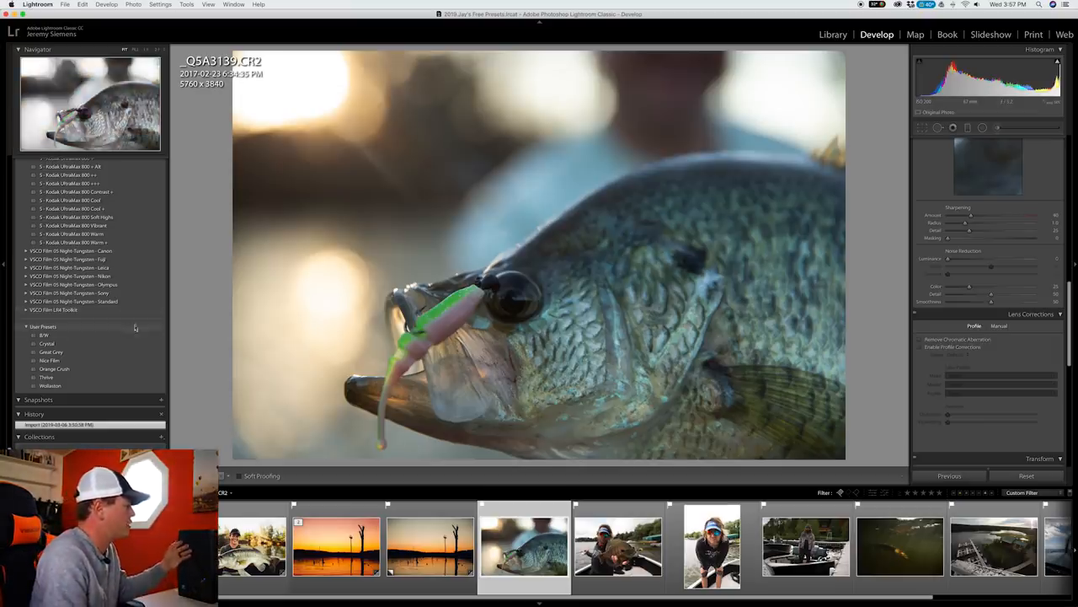
click(54, 369)
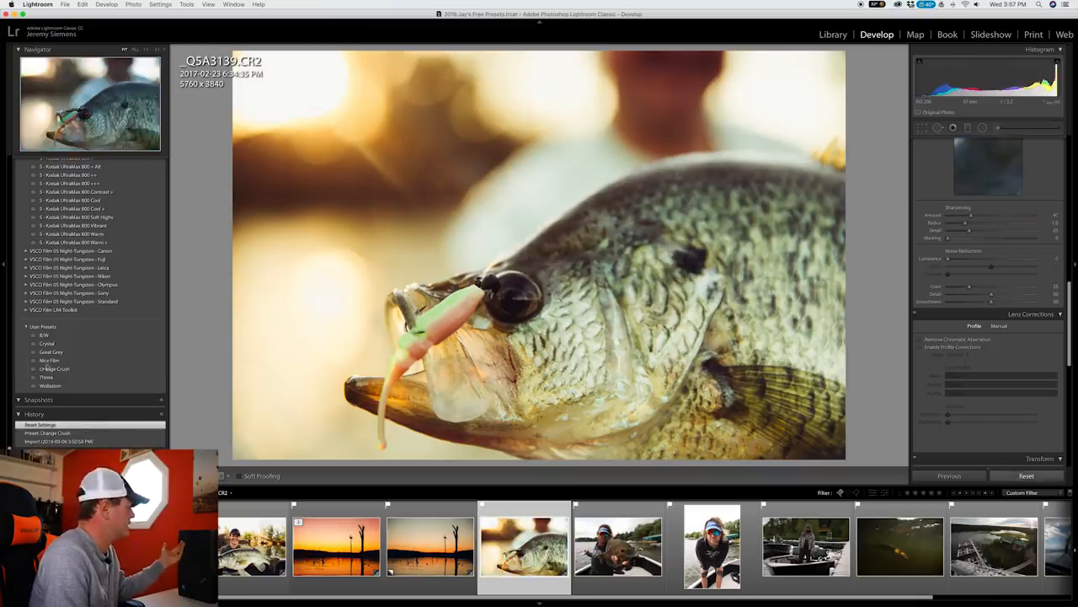
click(46, 377)
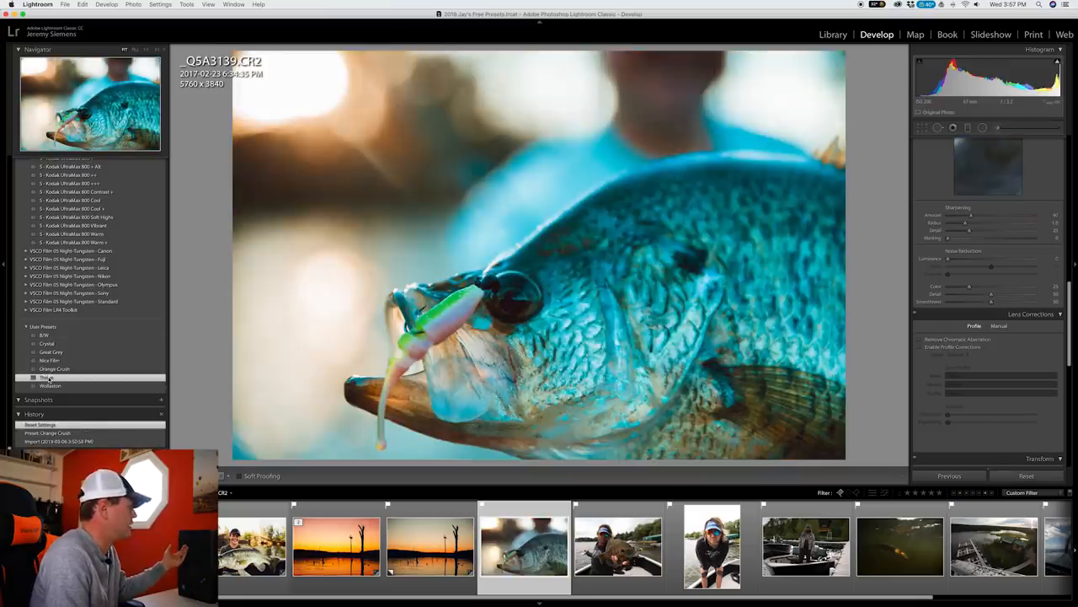
click(920, 347)
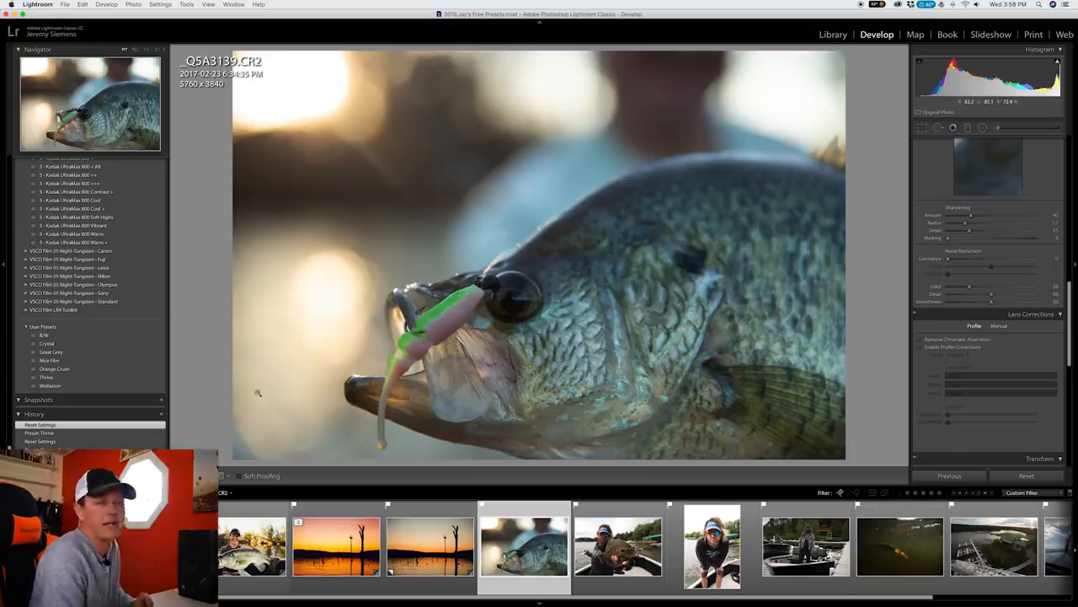
click(54, 369)
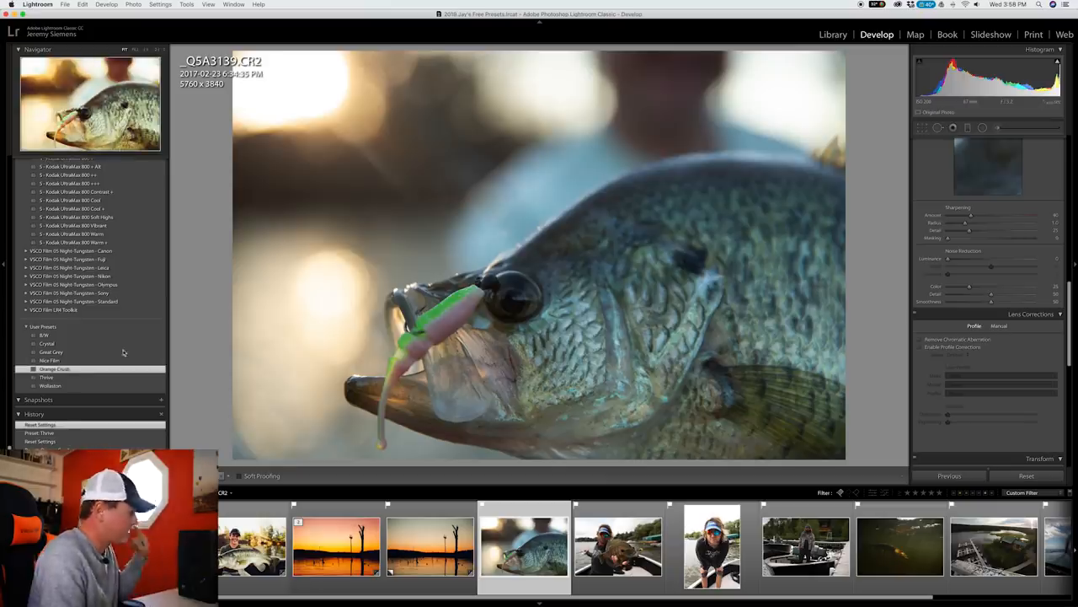
click(54, 369)
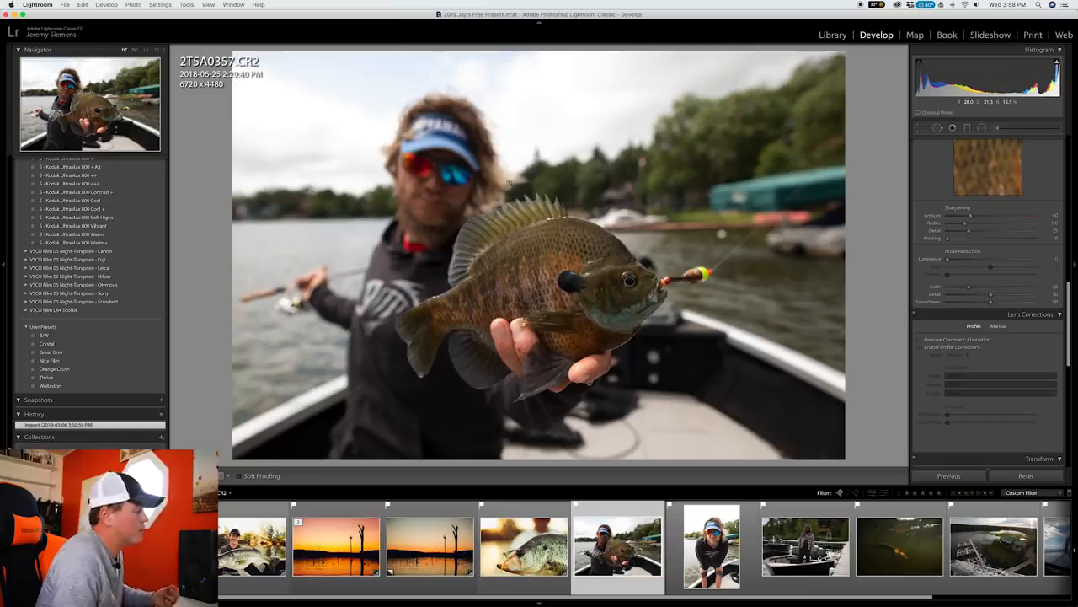
Brush a local adjustment on the bluegill photo with lowered exposure and highlights
click(51, 352)
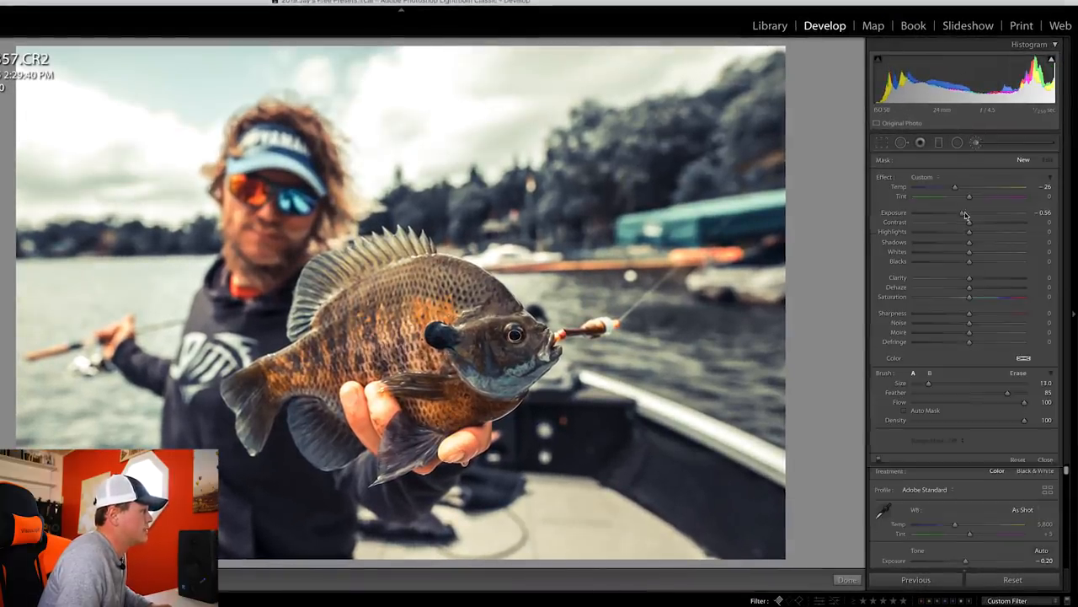
drag(969, 232, 947, 233)
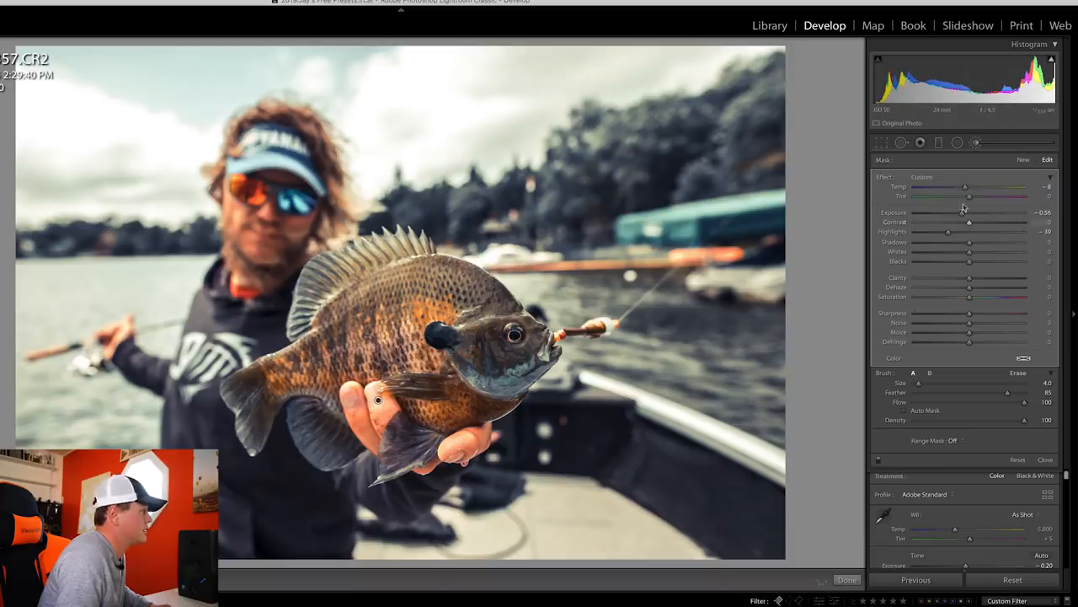
drag(947, 233, 913, 233)
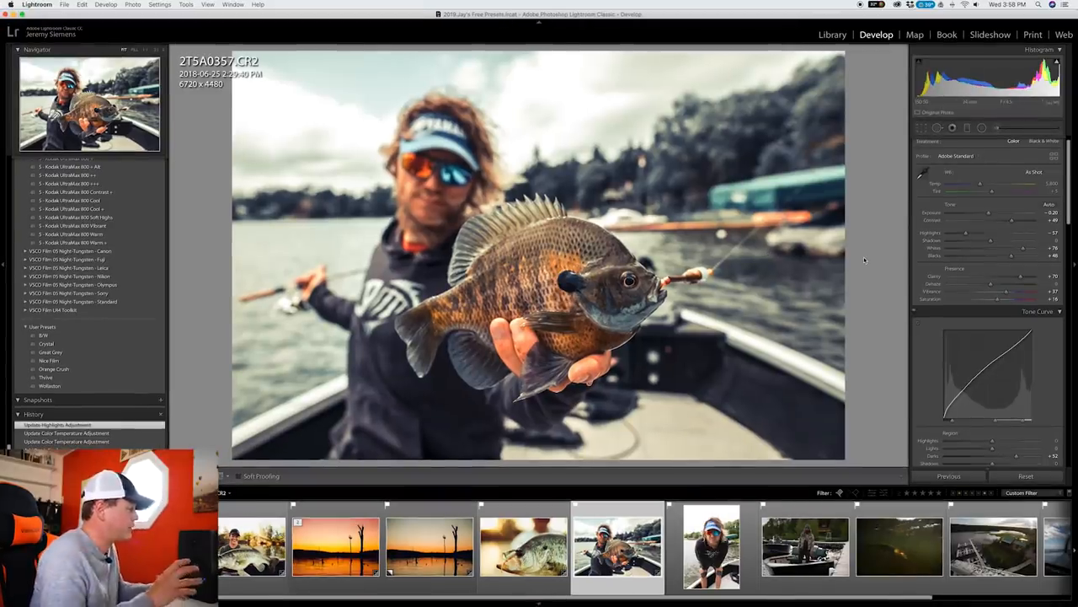
Apply the muted grey look to the angler portrait and tweak its Highlights
click(711, 546)
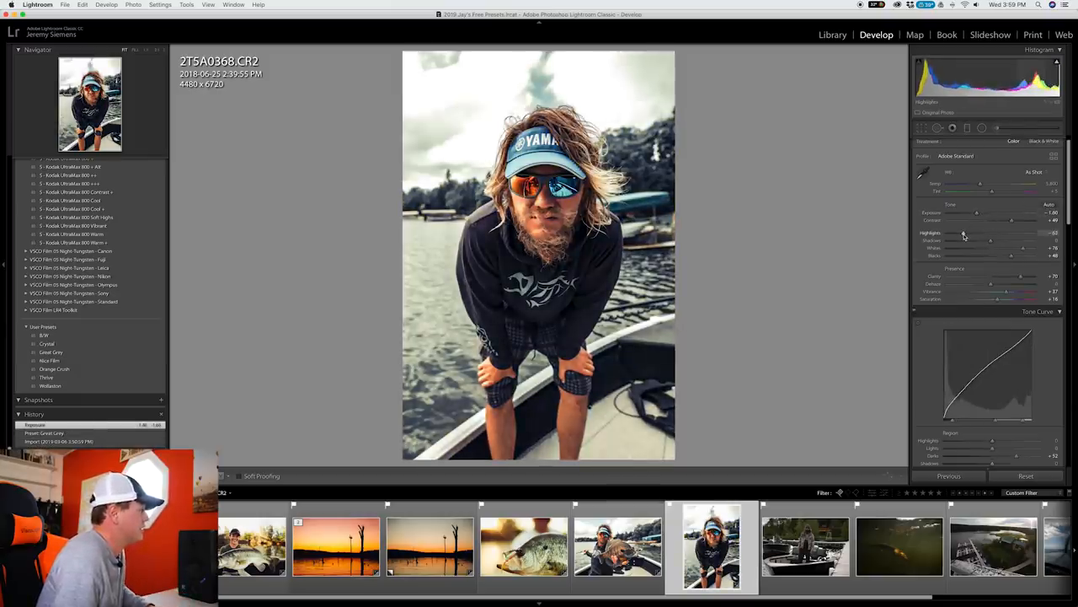
drag(963, 233, 959, 233)
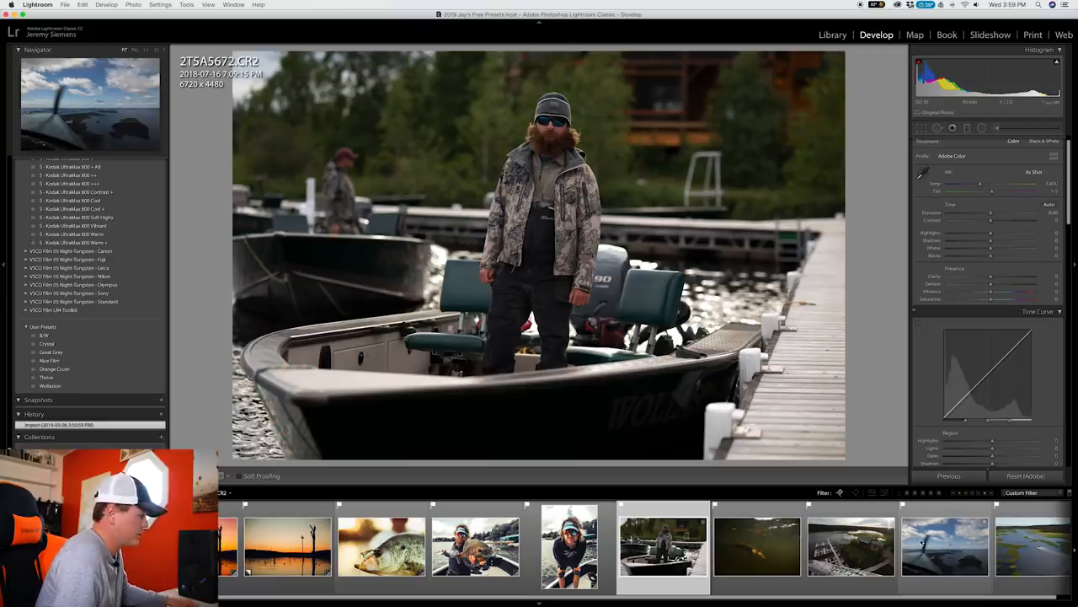
Apply the Wollaston preset to the dock photo and sync it to the selected photos
click(851, 546)
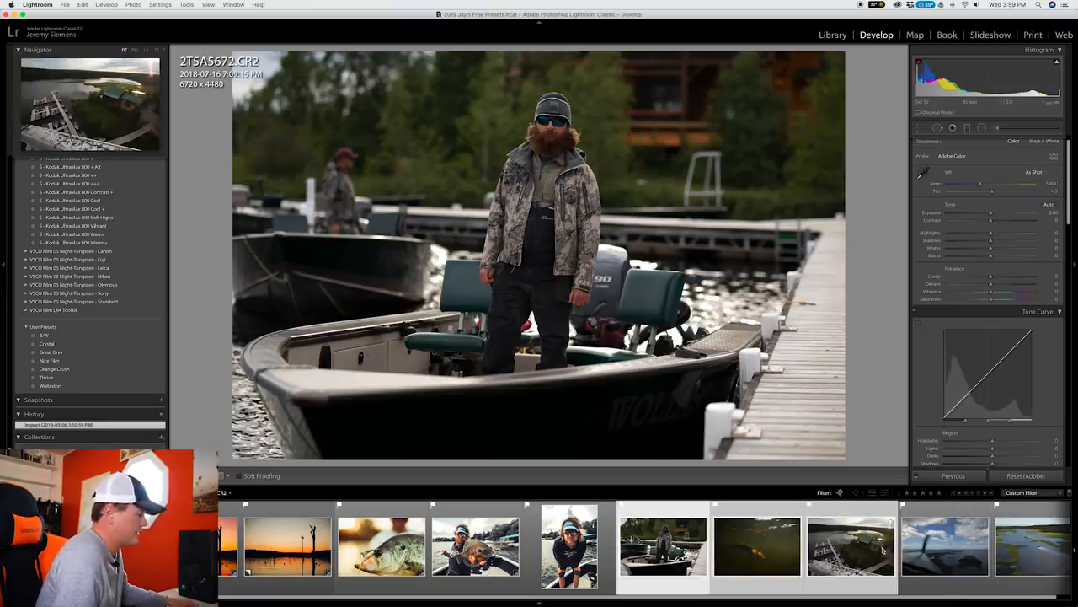
click(849, 546)
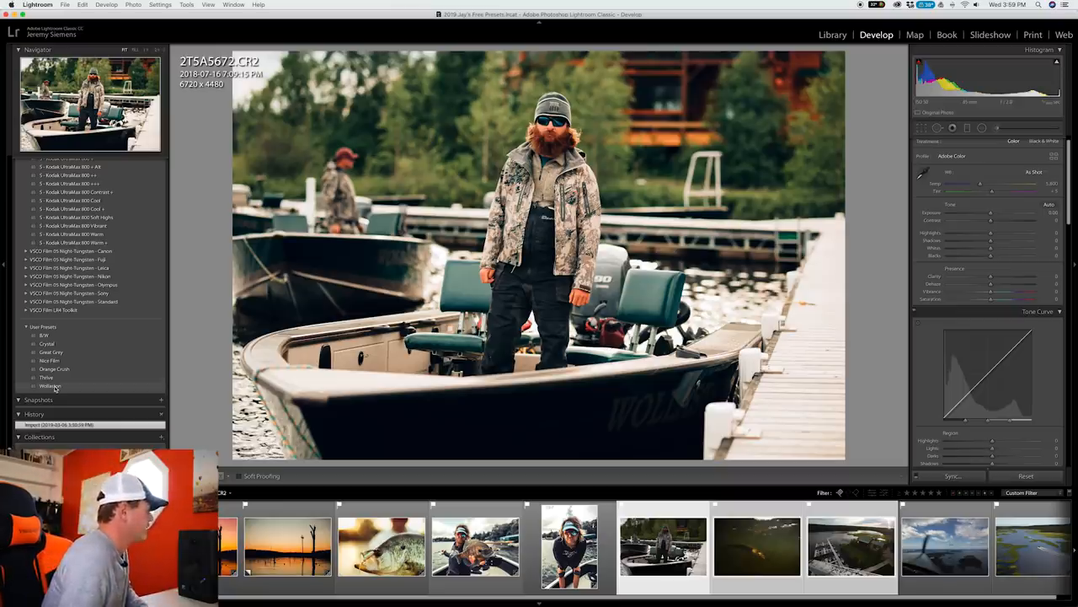
click(50, 386)
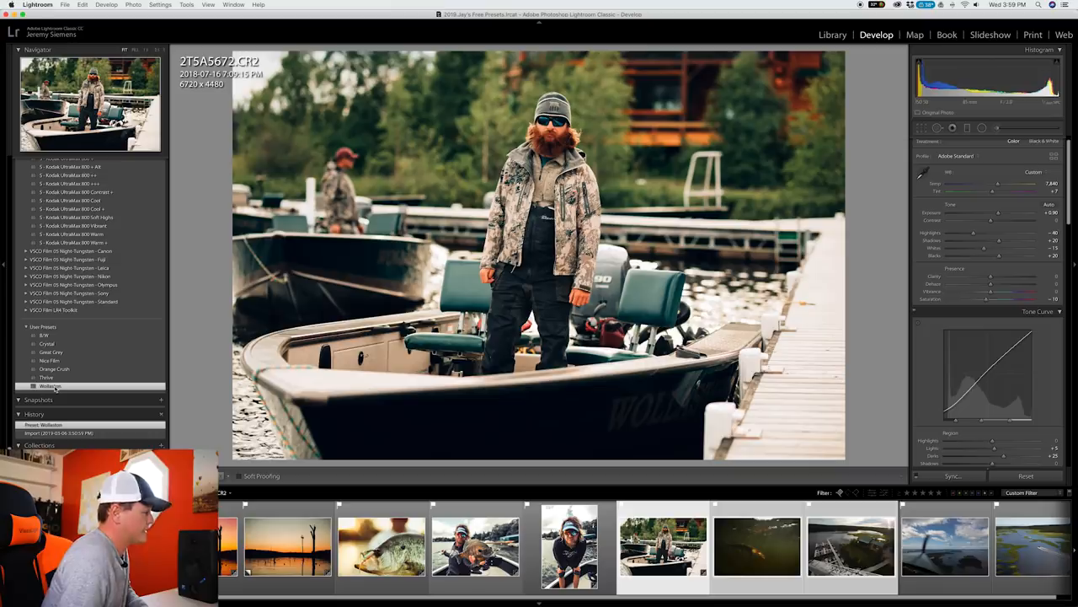
click(954, 475)
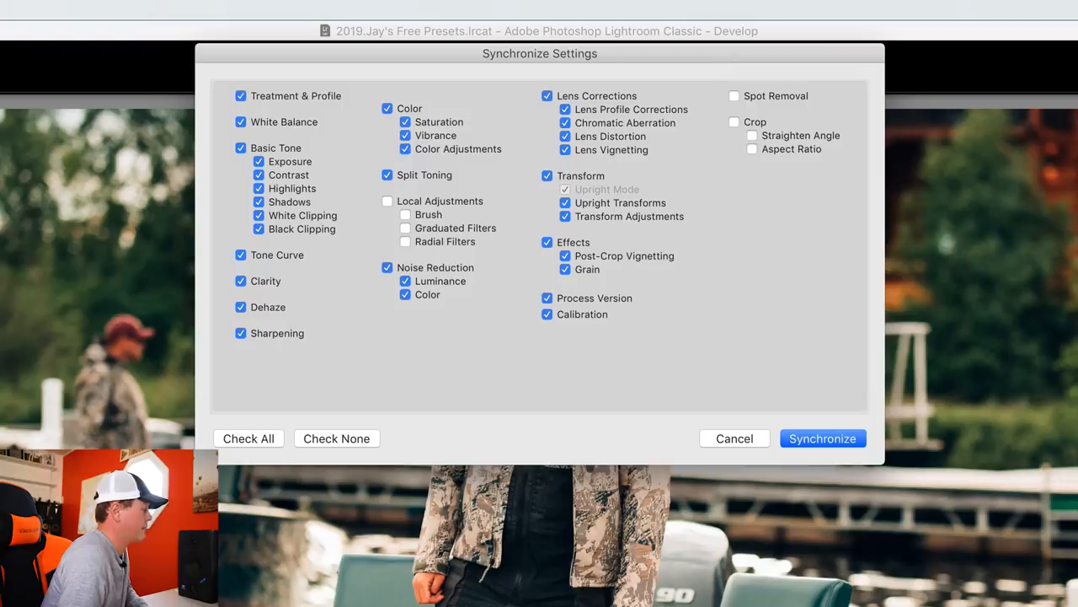
click(823, 438)
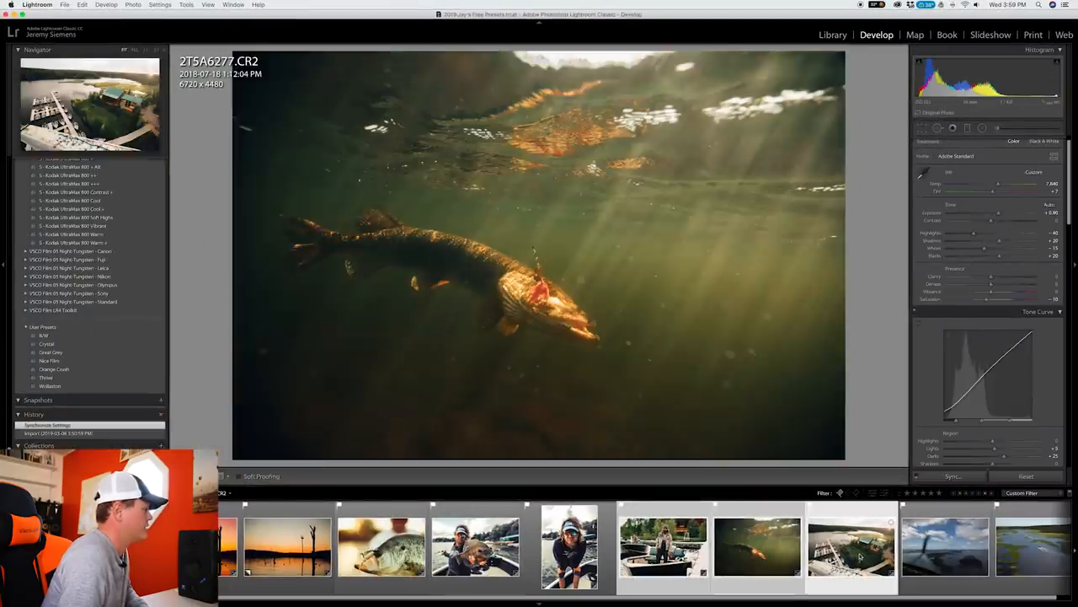
Switch from the dock photo to the underwater pike photo
click(850, 546)
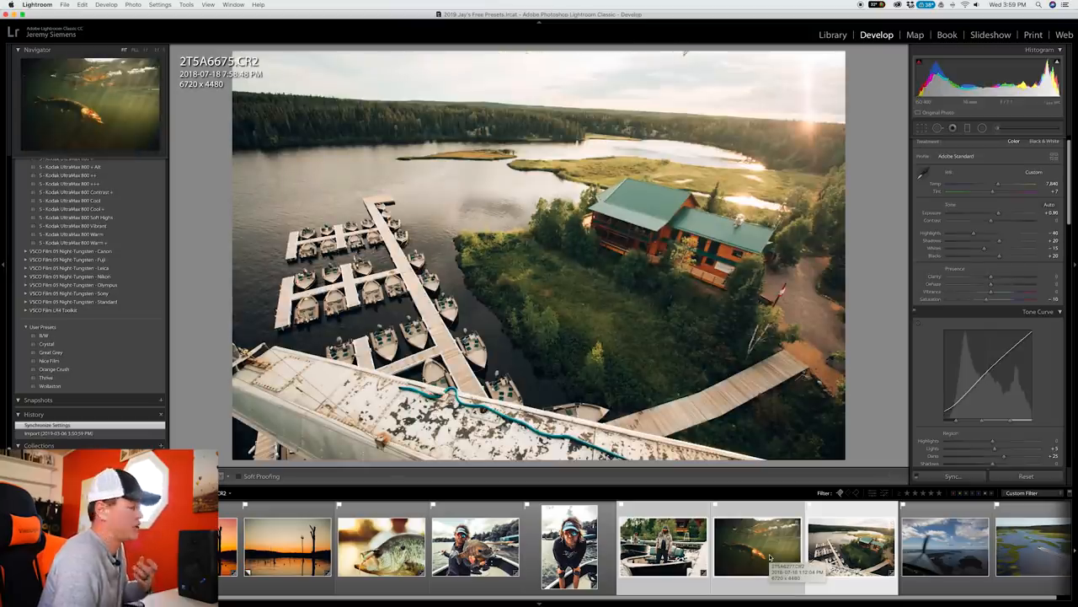
click(755, 545)
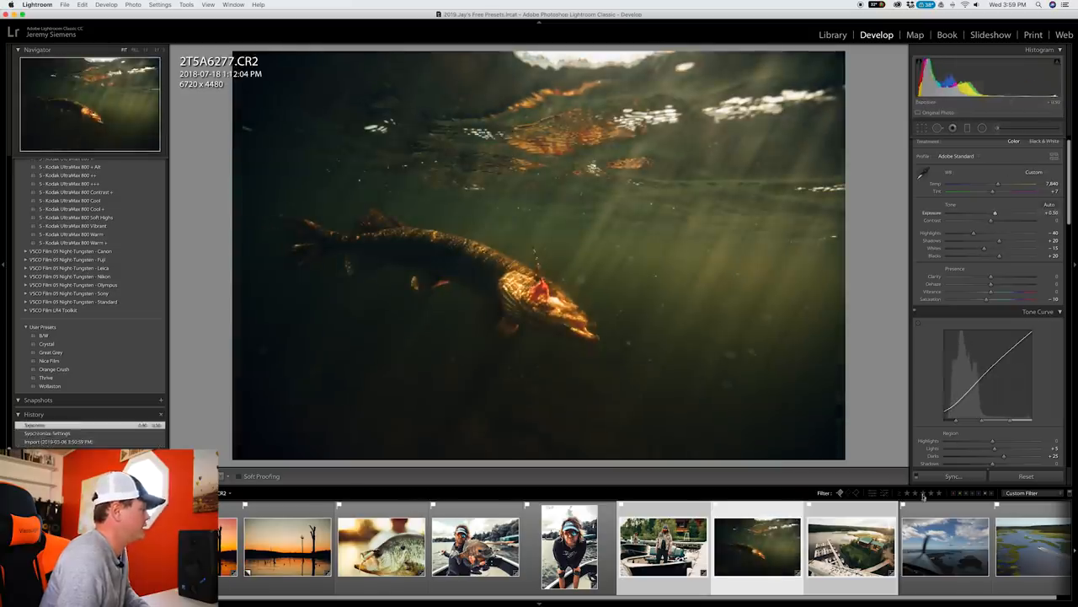
Apply a vivid custom preset to the plane-wing aerial and warm up its Temp slider
click(930, 546)
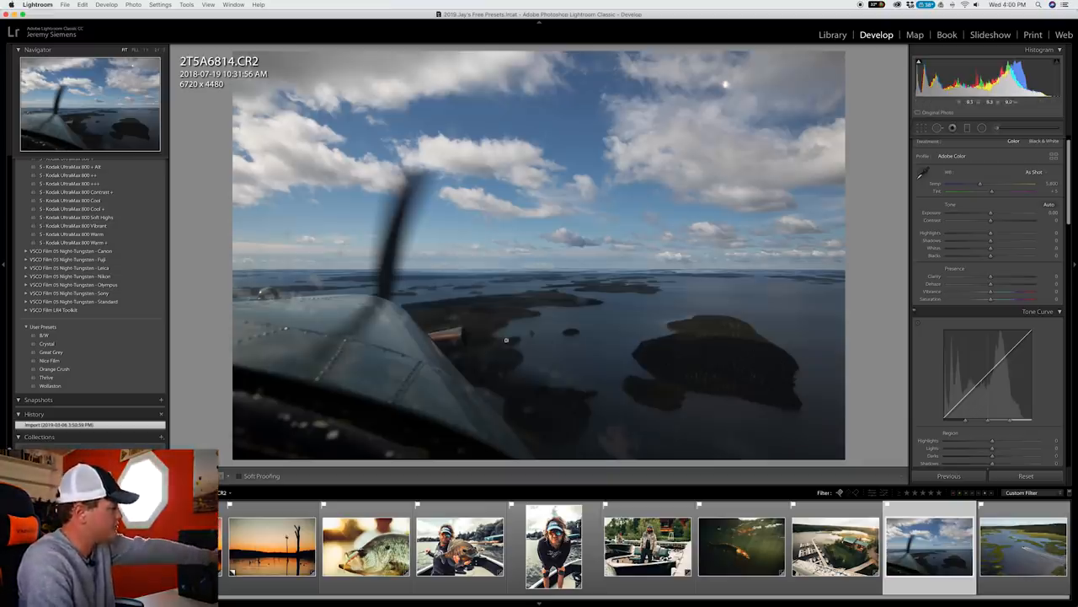
mouse_move(84, 324)
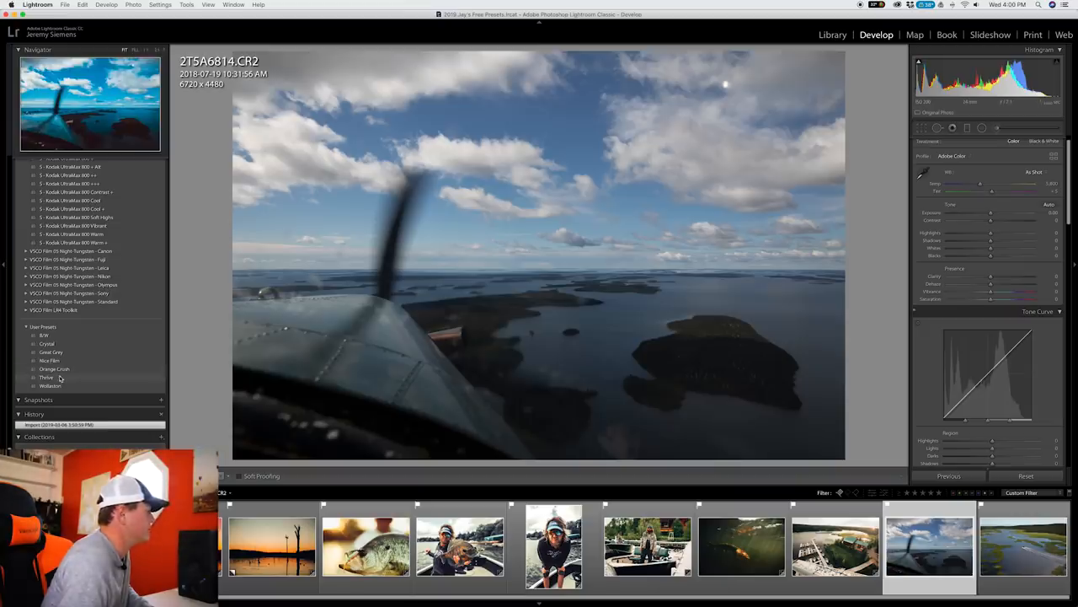
click(47, 378)
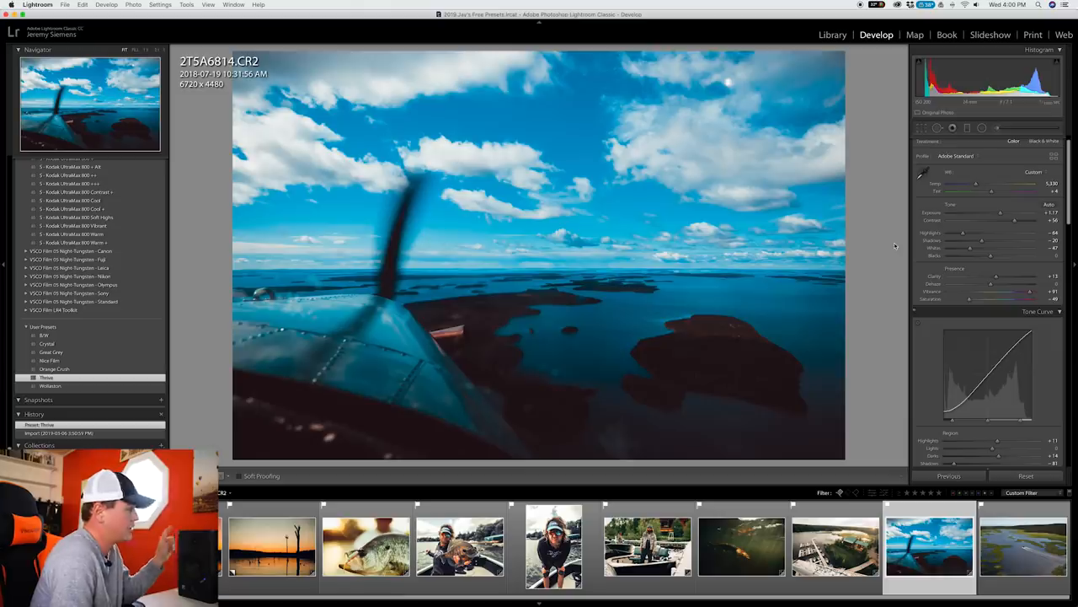
key(Tab)
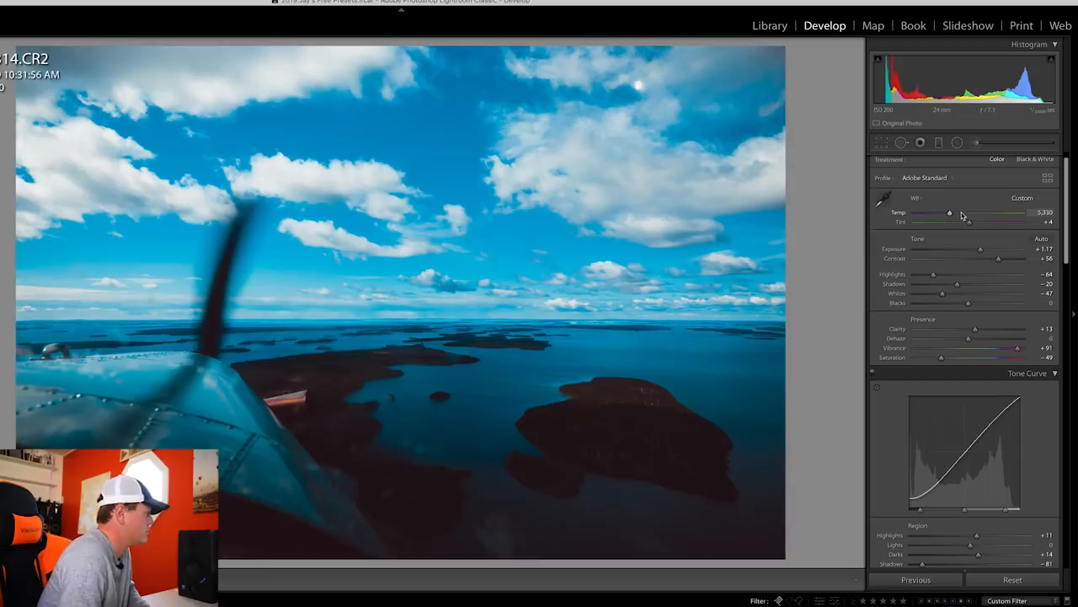
drag(950, 212, 964, 212)
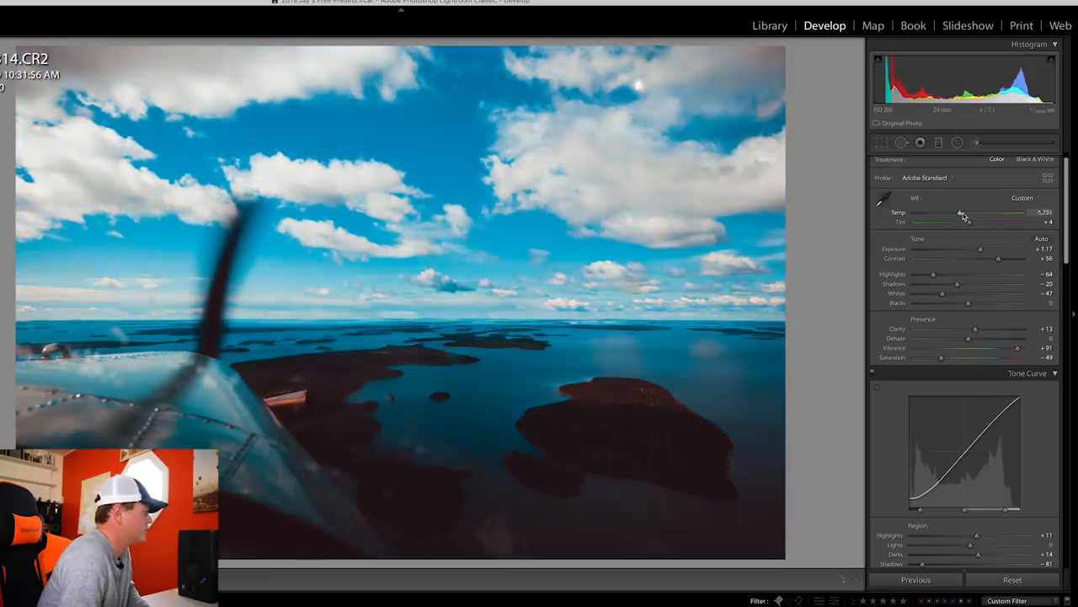
drag(958, 212, 970, 212)
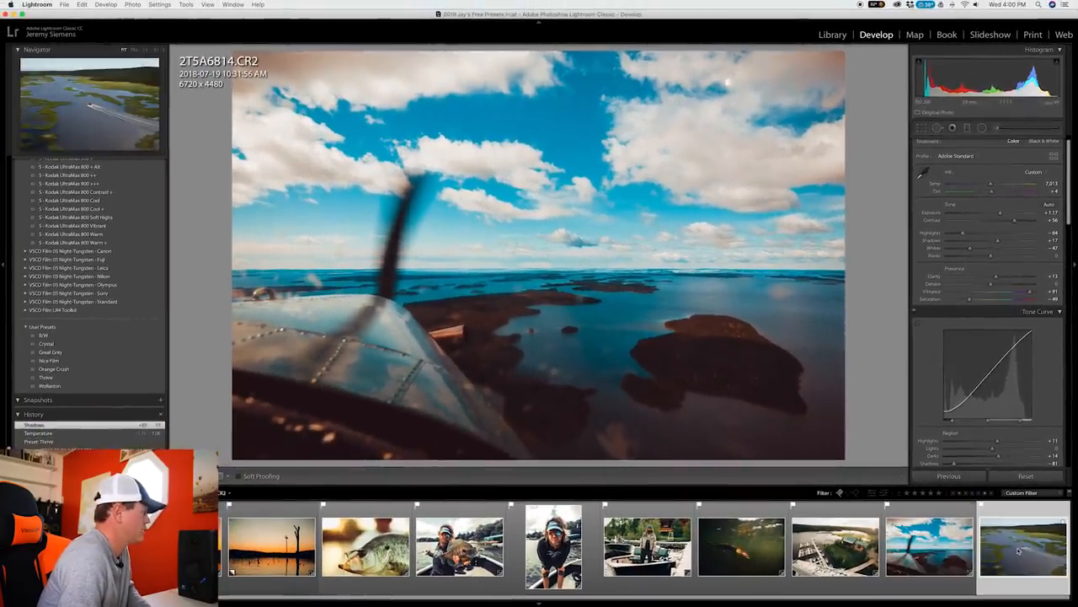
Try the B&W preset on the marsh photo, revert, then settle on the vivid orange-and-blue preset
click(1022, 546)
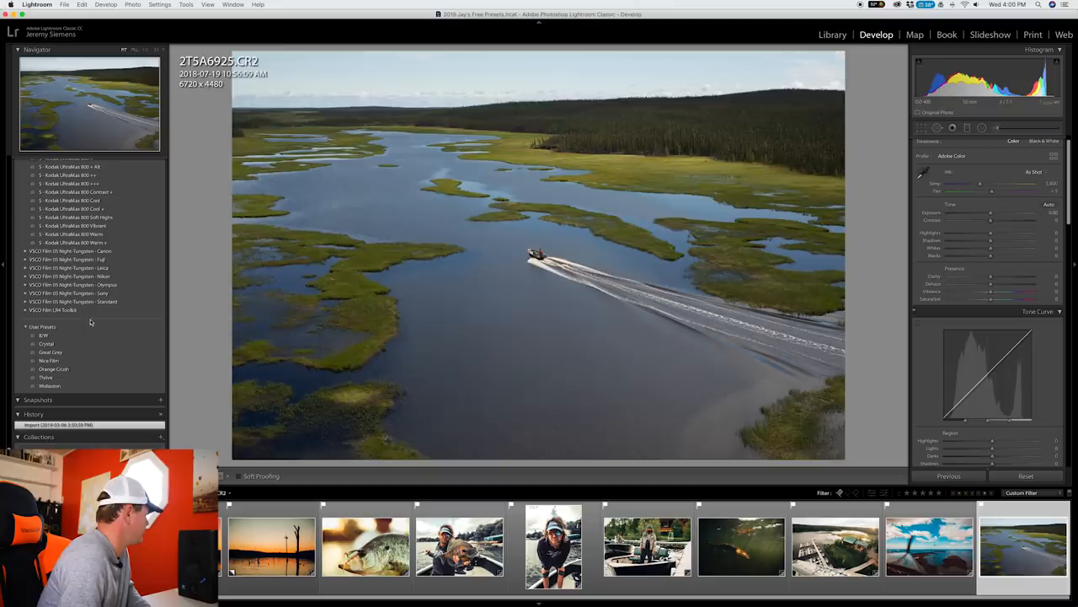
click(44, 335)
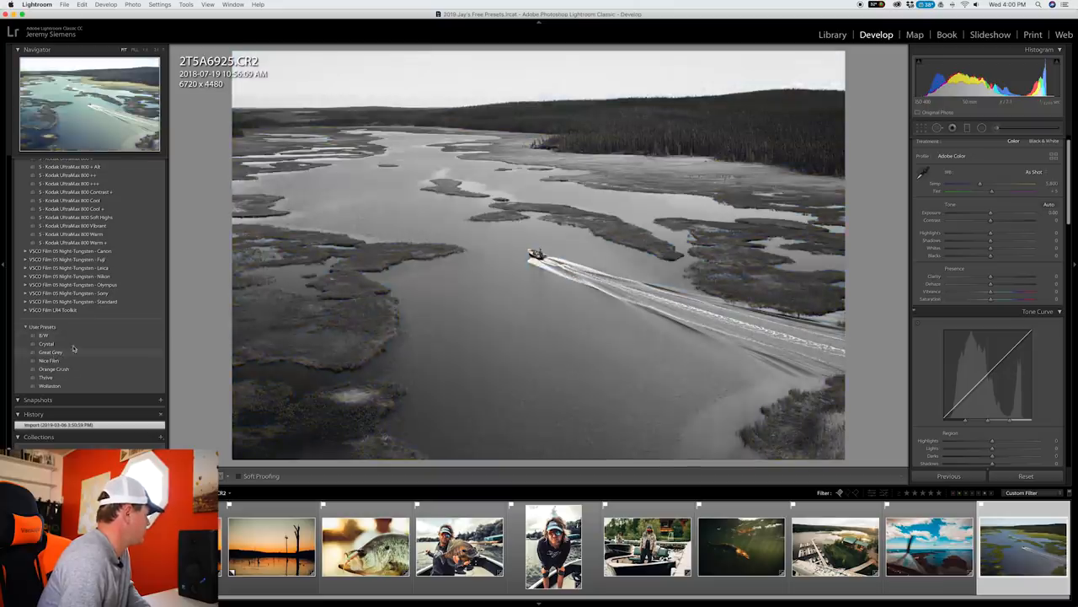
mouse_move(47, 377)
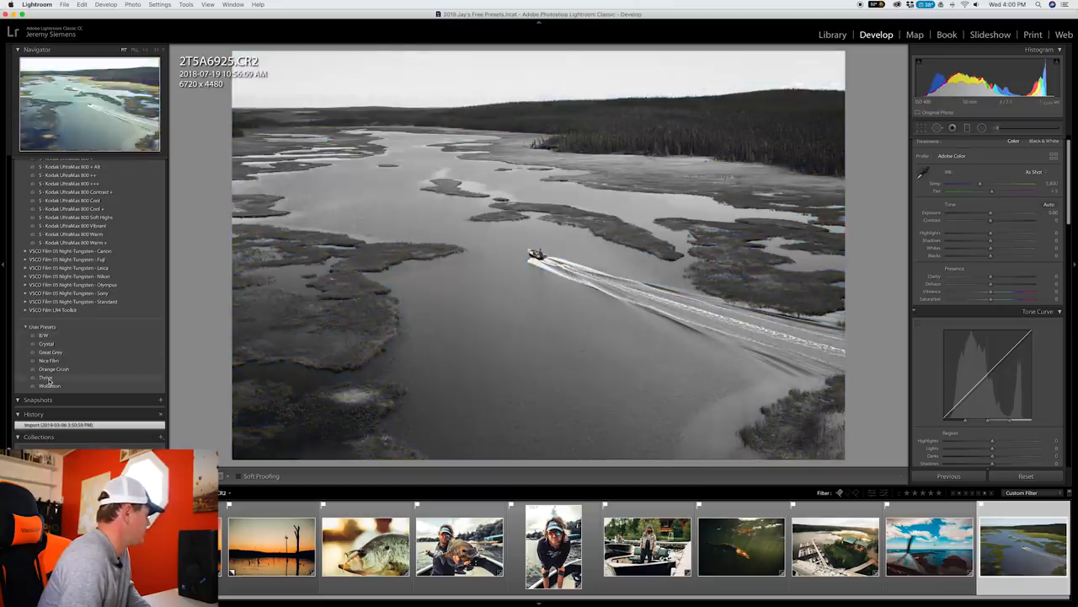
click(47, 377)
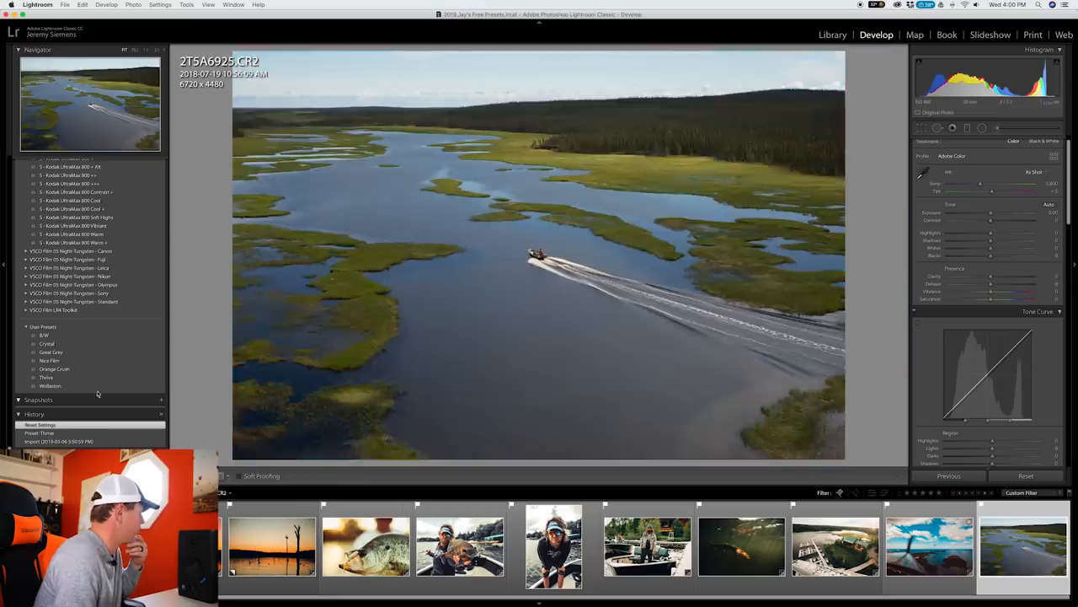
click(47, 378)
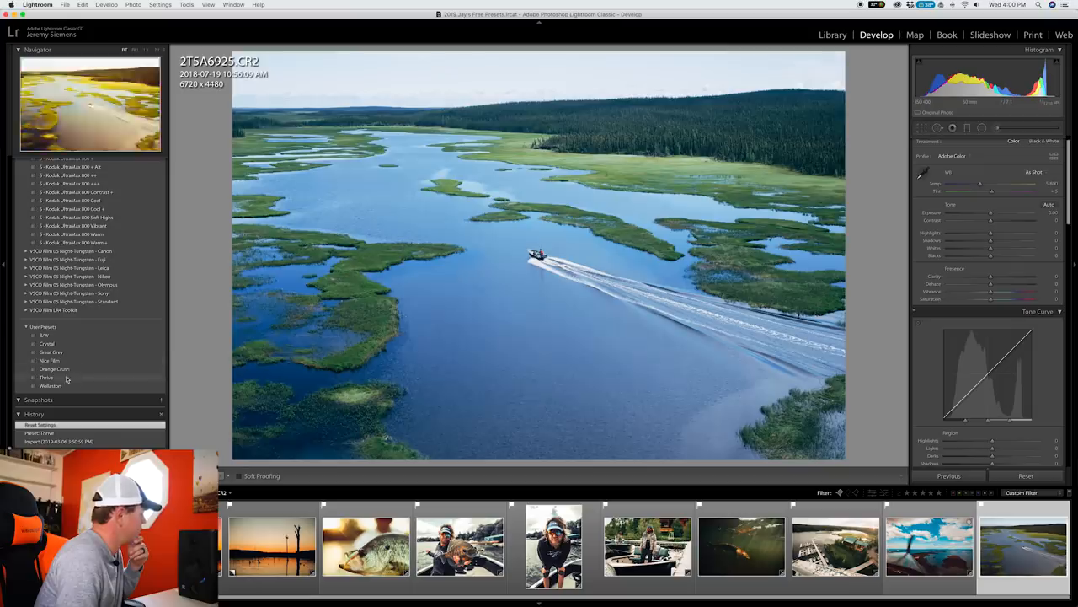
click(47, 377)
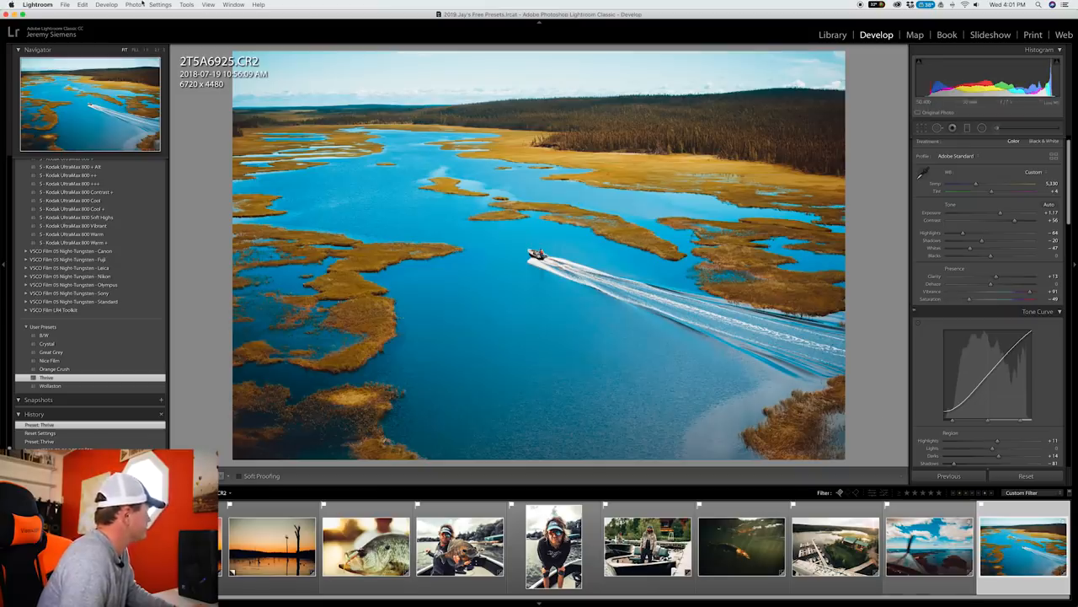
Bring up File > Export for the marsh photo and review its JPEG sRGB settings
click(135, 5)
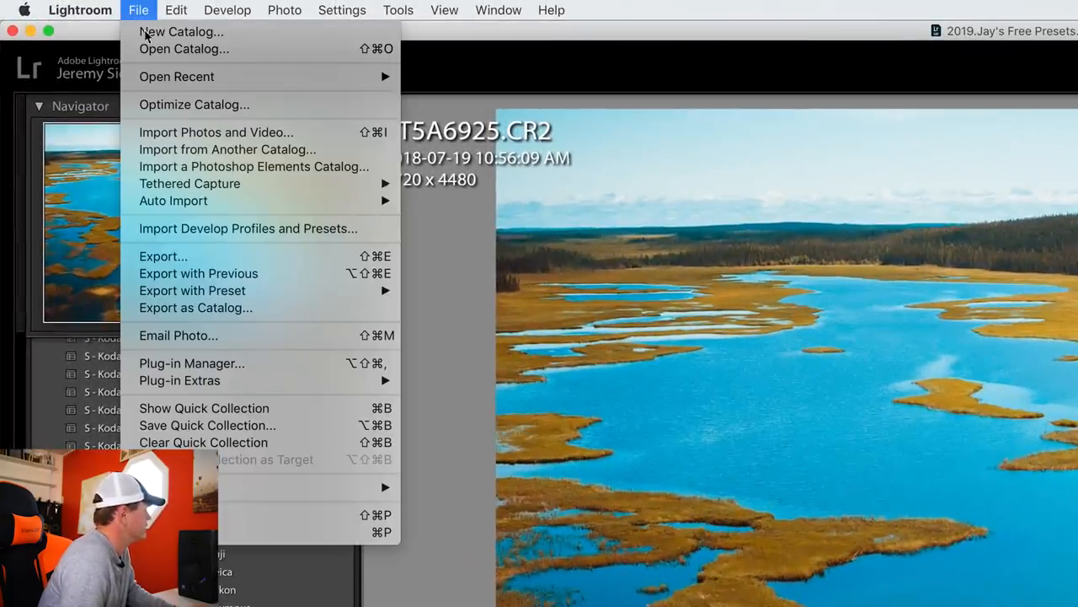
click(162, 256)
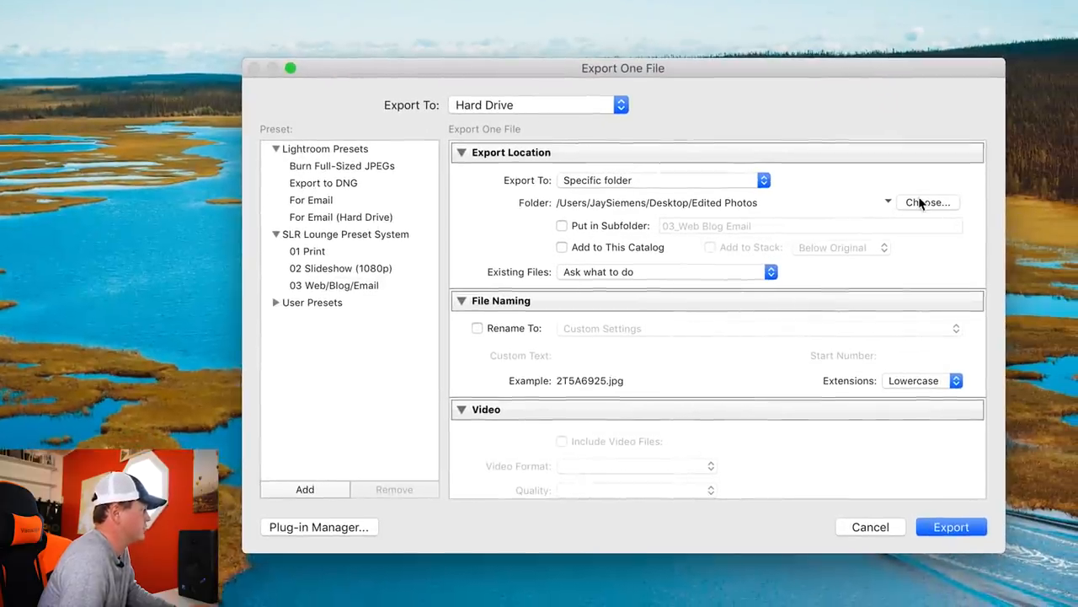
mouse_move(694, 202)
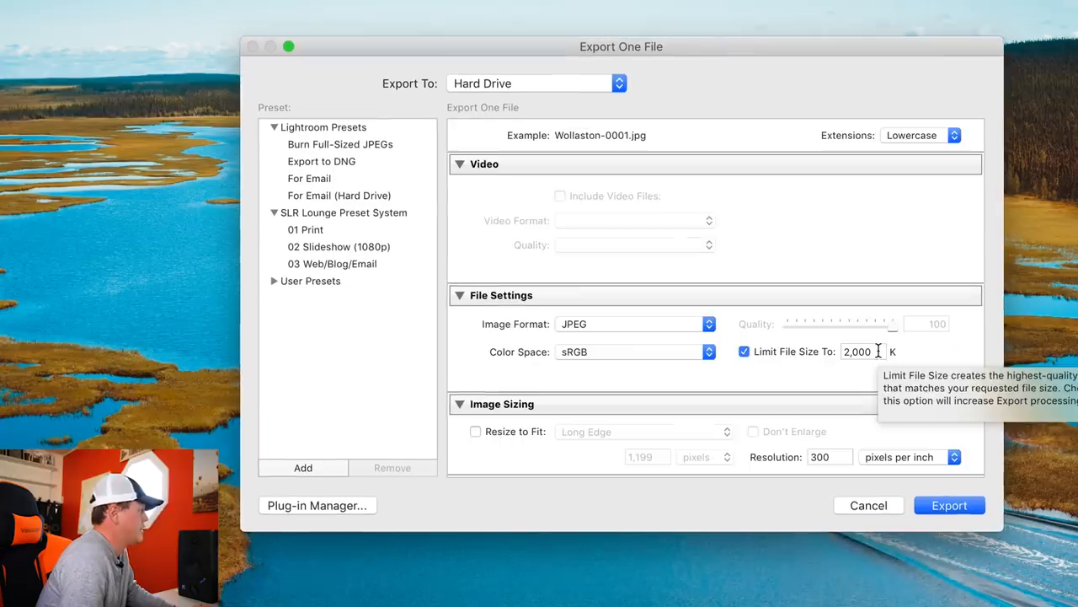
mouse_move(834, 377)
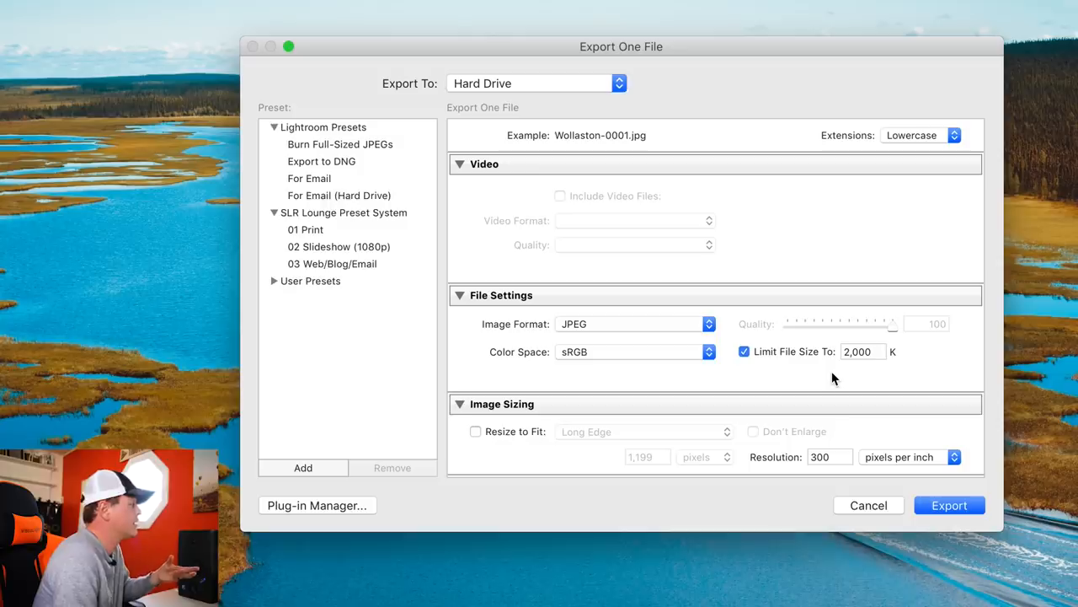
mouse_move(824, 376)
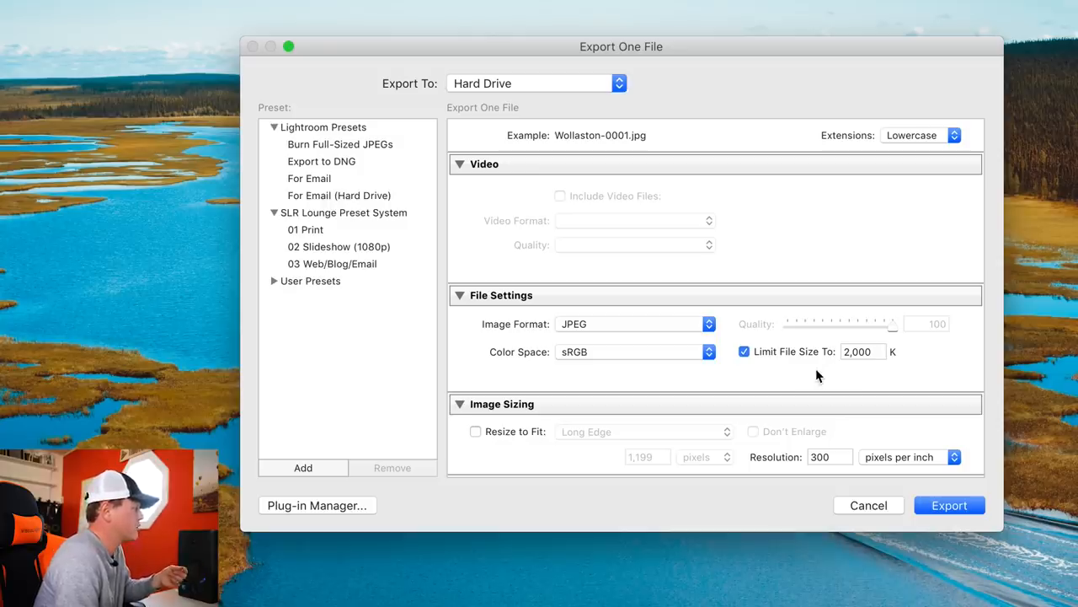
mouse_move(794, 373)
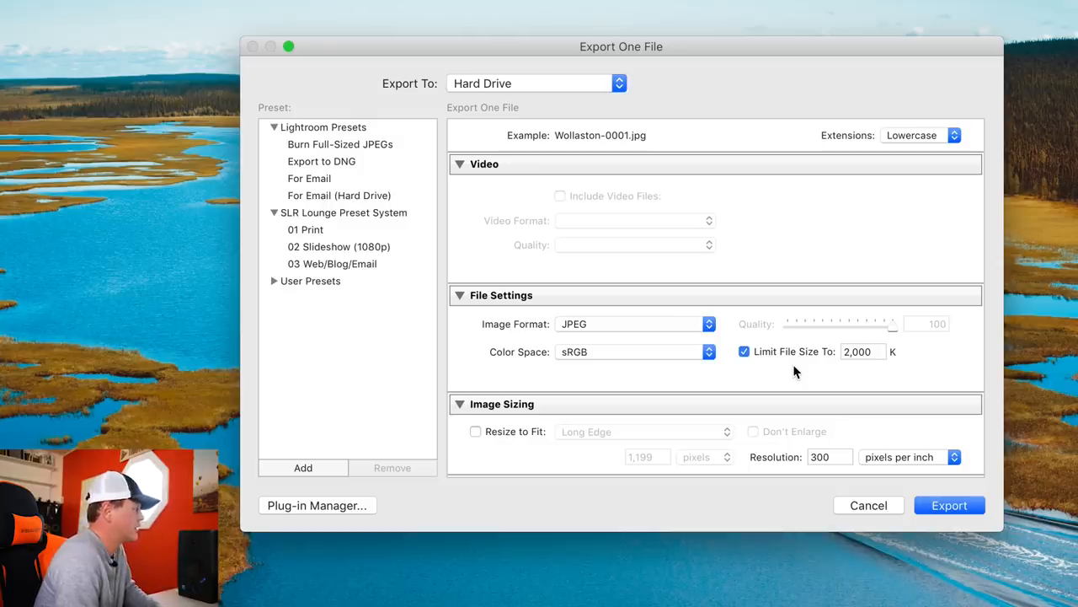
mouse_move(754, 381)
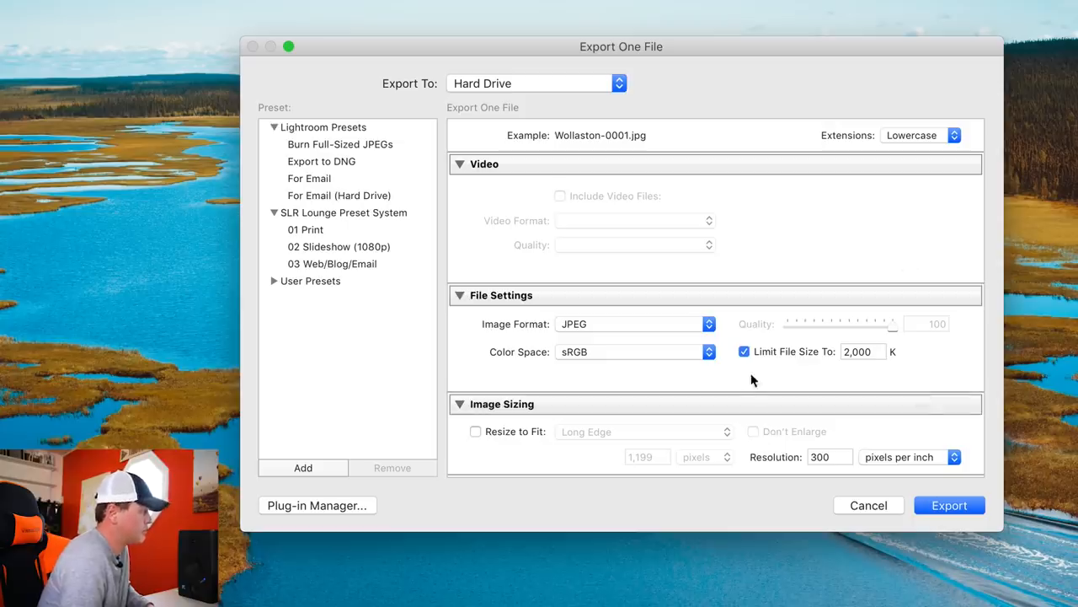
mouse_move(839, 374)
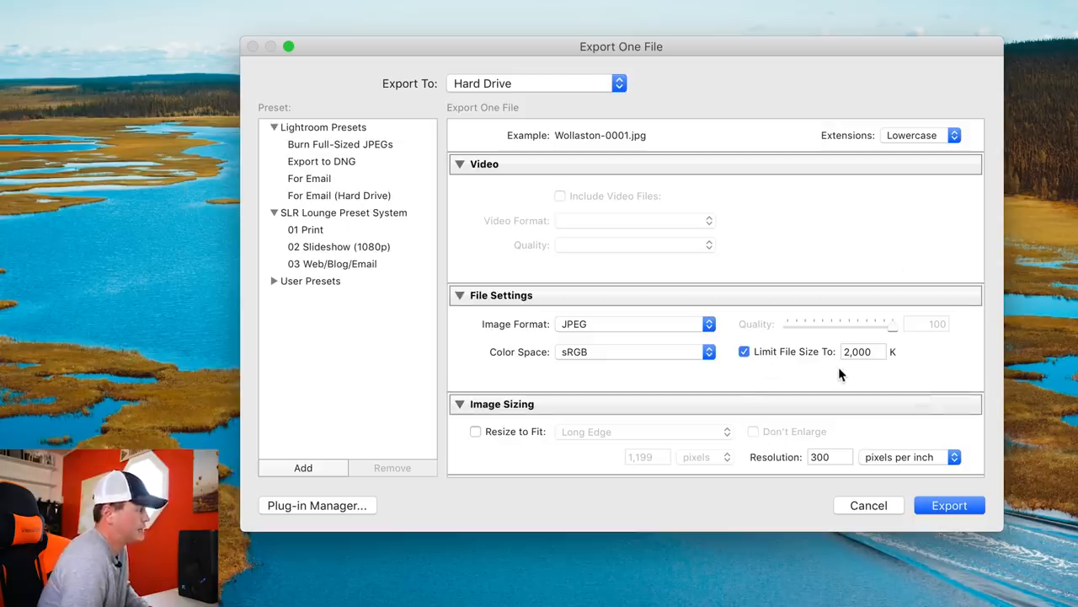
mouse_move(775, 381)
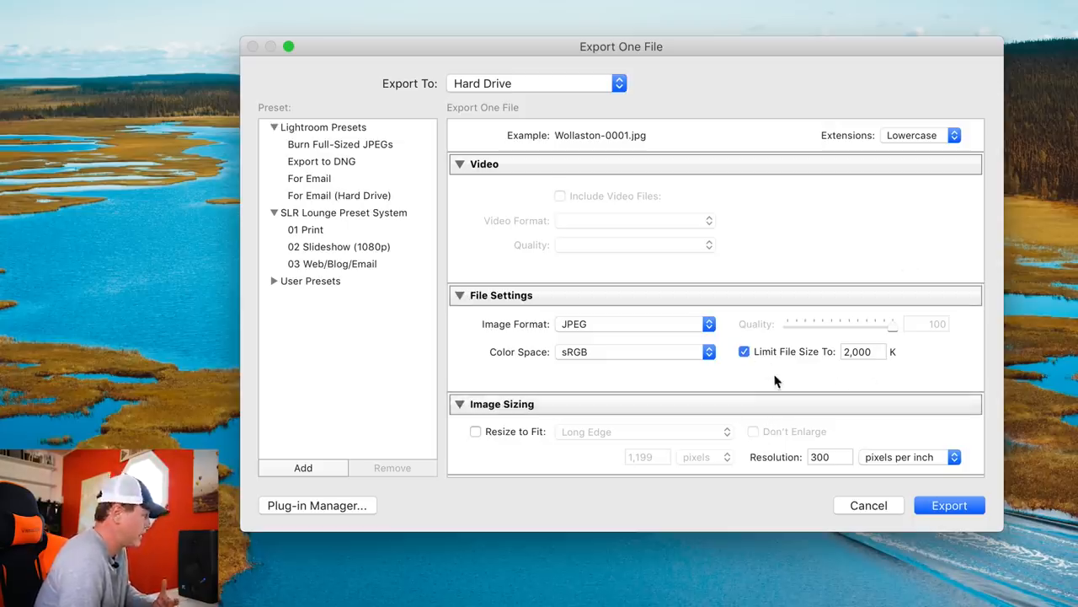
scroll(down, 3)
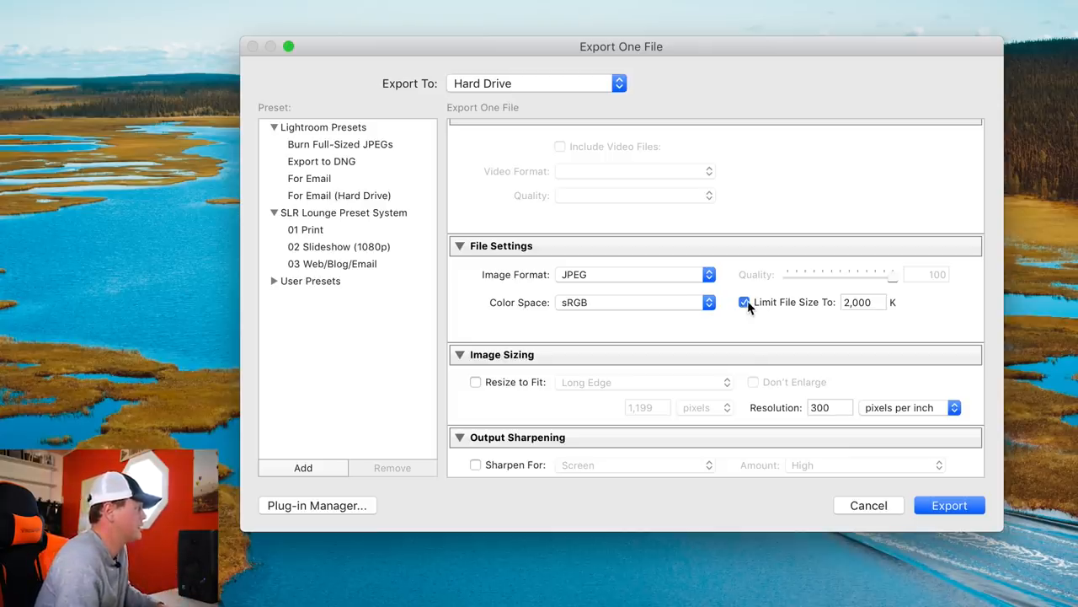
Uncheck Limit File Size To and choose the Post-Processing After Export action
click(745, 302)
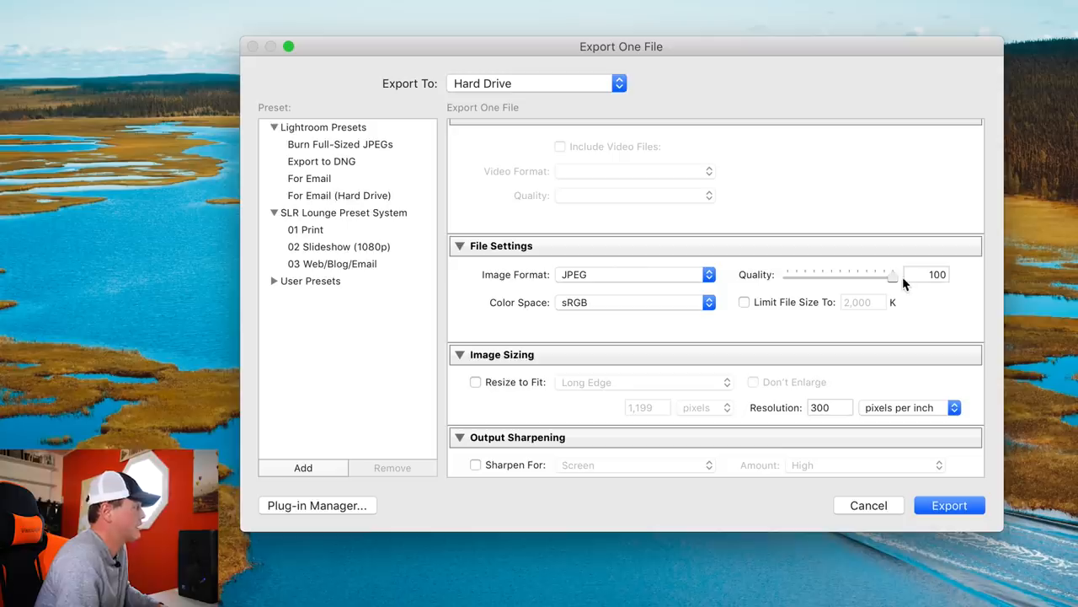
mouse_move(812, 324)
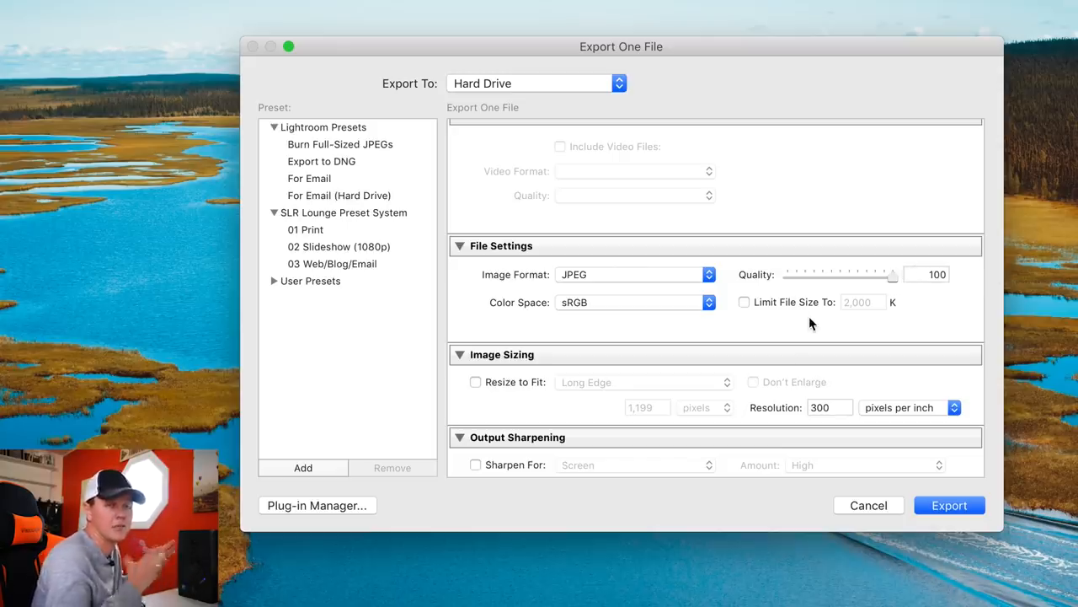
scroll(down, 3)
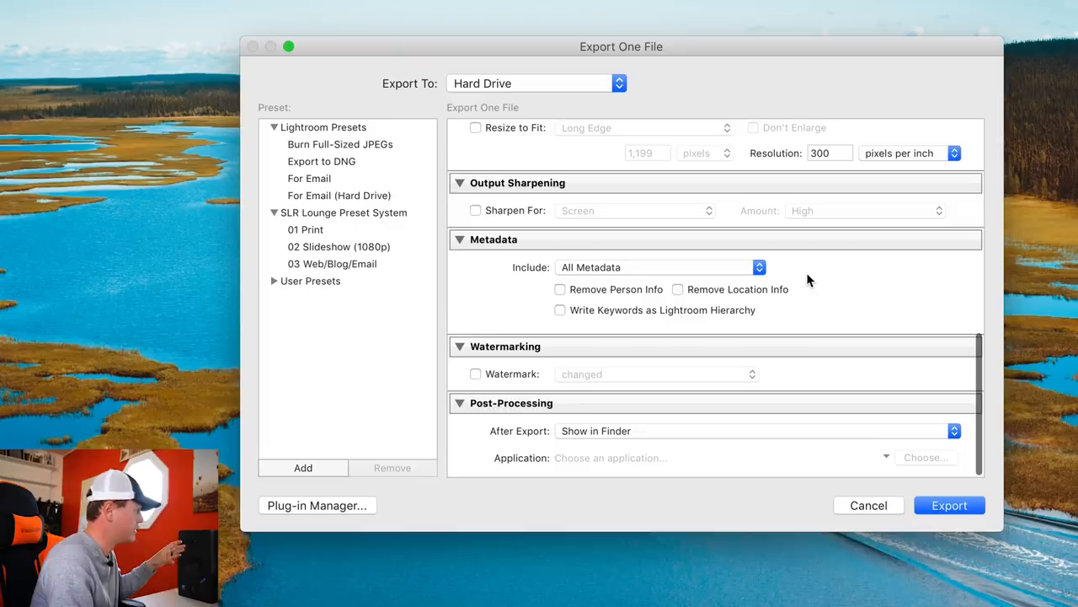
mouse_move(625, 431)
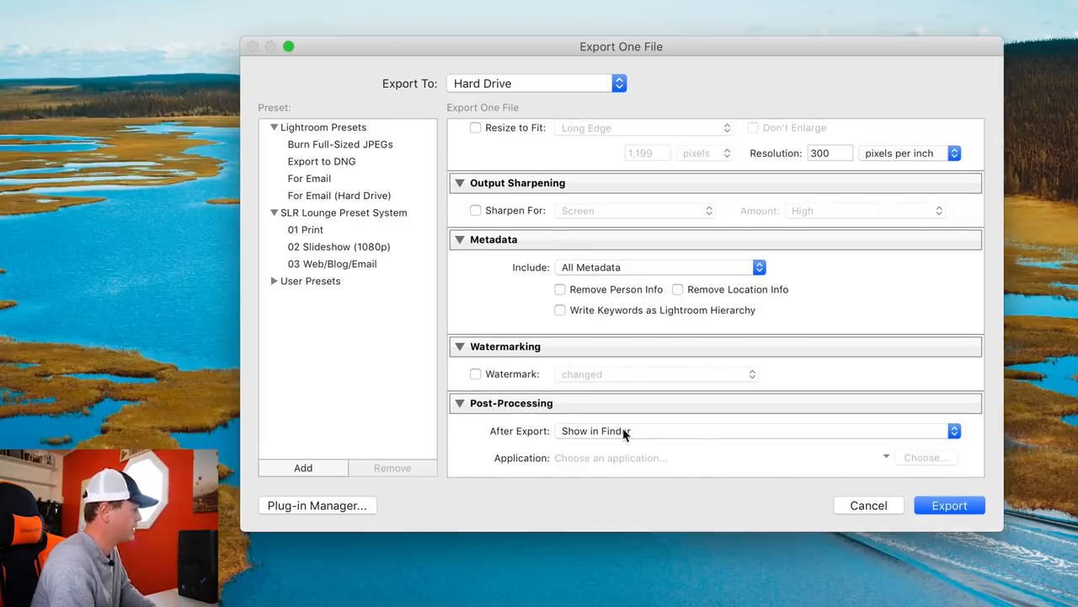
click(948, 506)
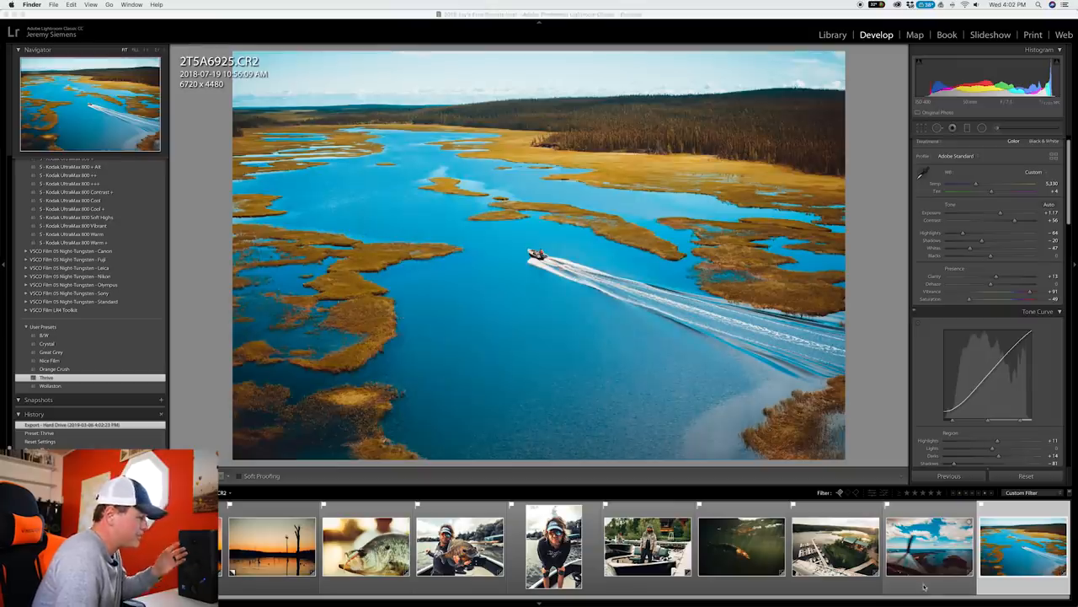
Return to the vivid marsh photo in Develop after exporting
scroll(left, 3)
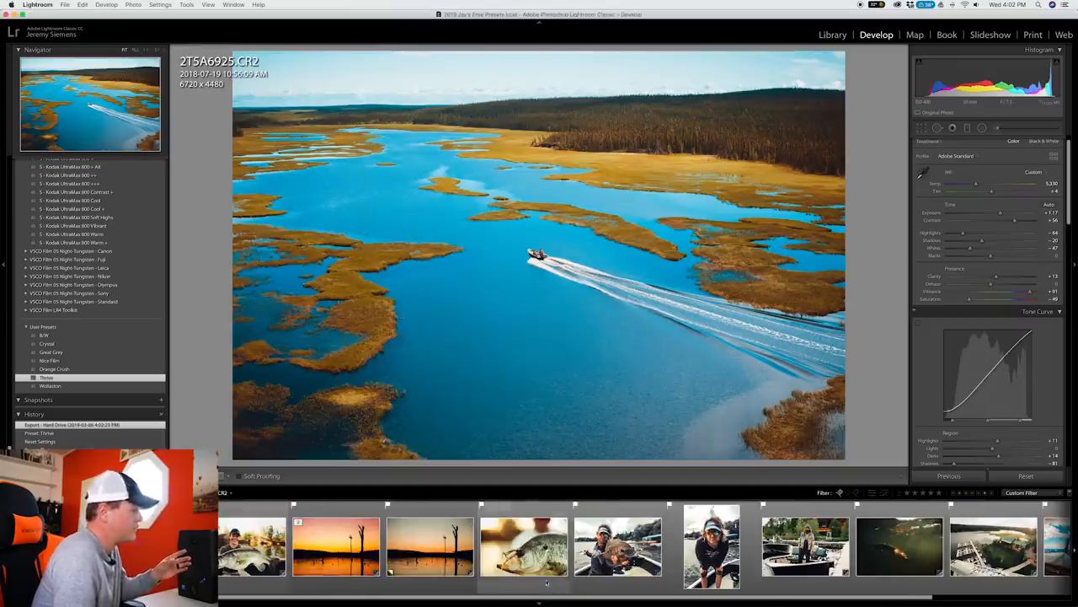